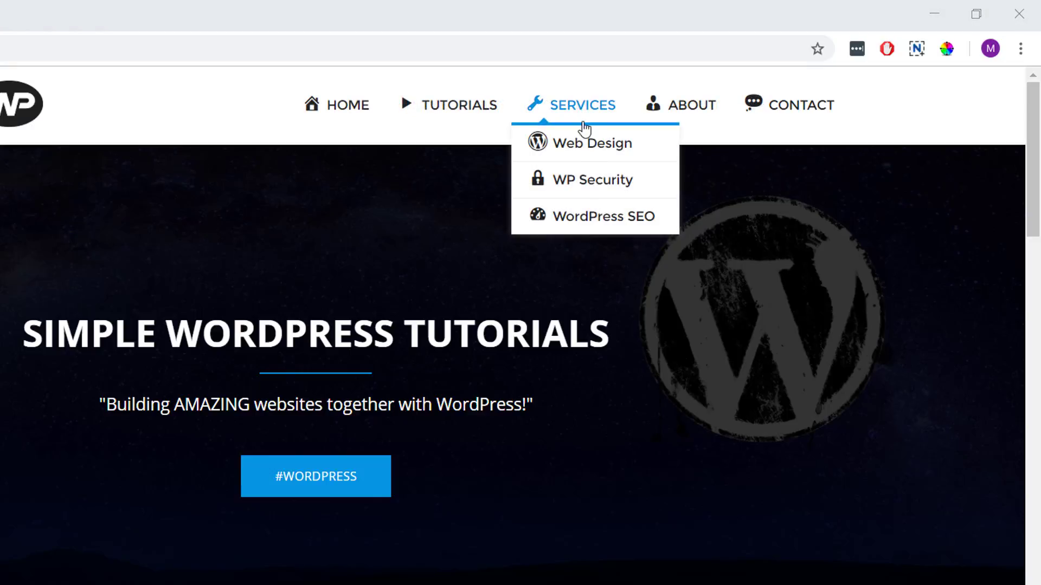
pyautogui.moveTo(594, 179)
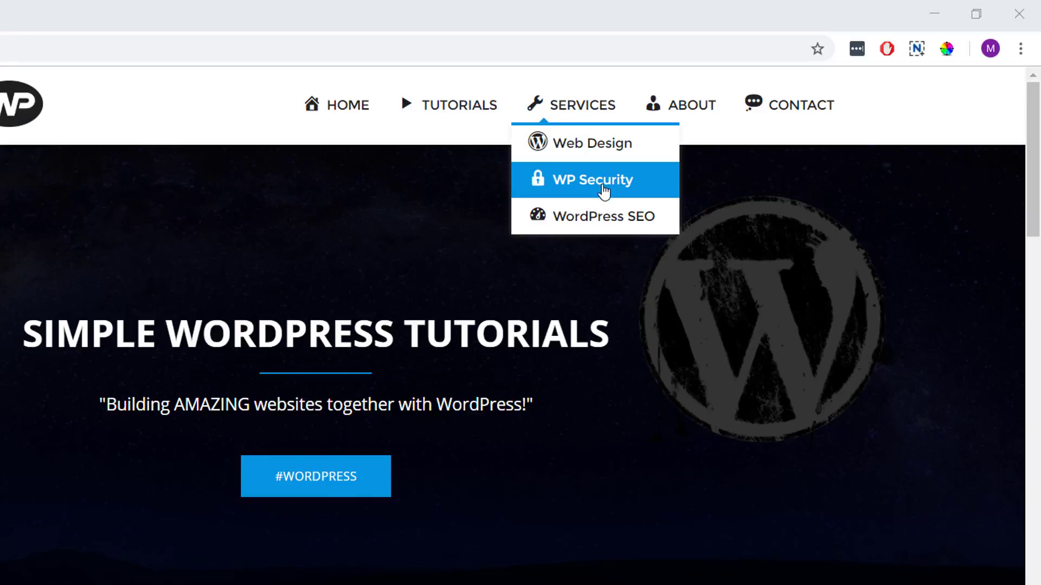
pyautogui.moveTo(710, 310)
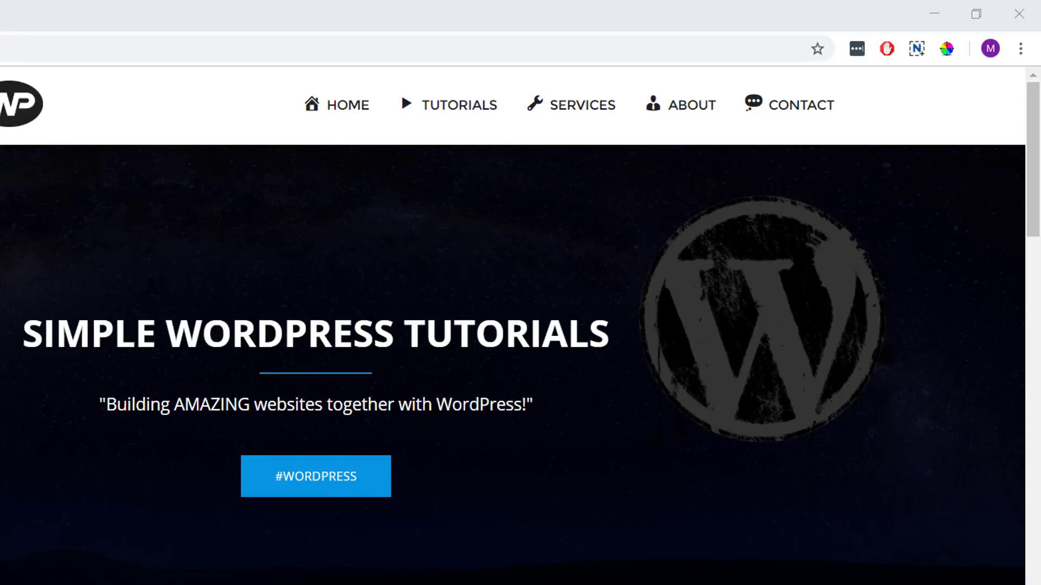
# Step: Find and open the Menu Icons by ThemeIsle plugin page on WordPress.org
pyautogui.scroll(-3)
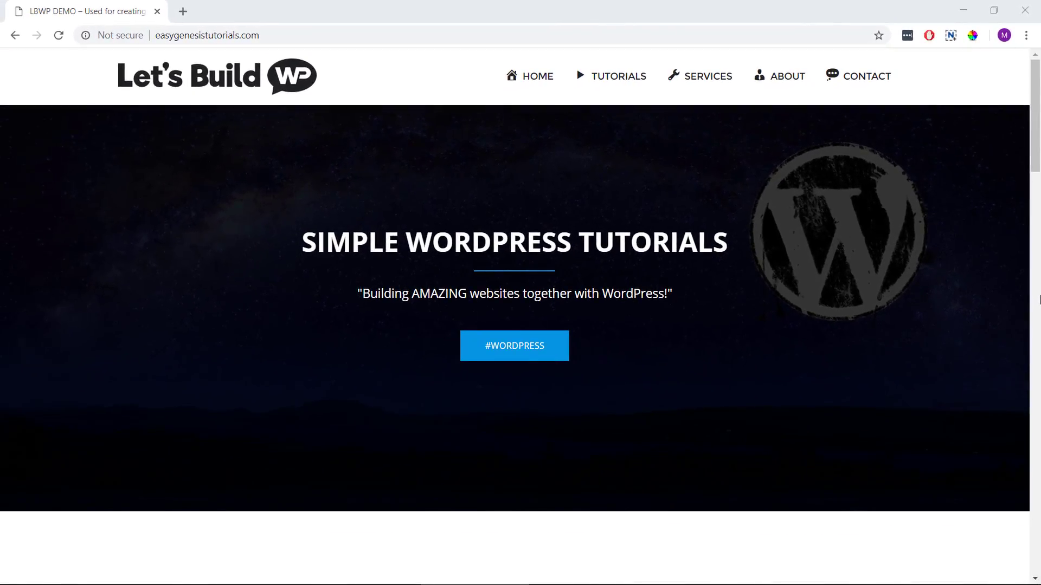
pyautogui.click(514, 346)
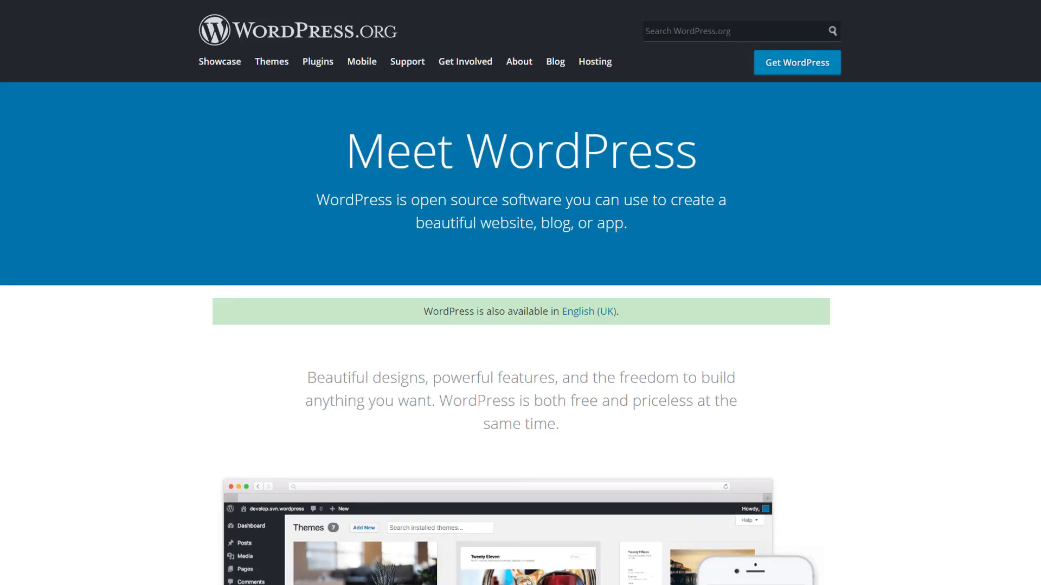
pyautogui.click(316, 60)
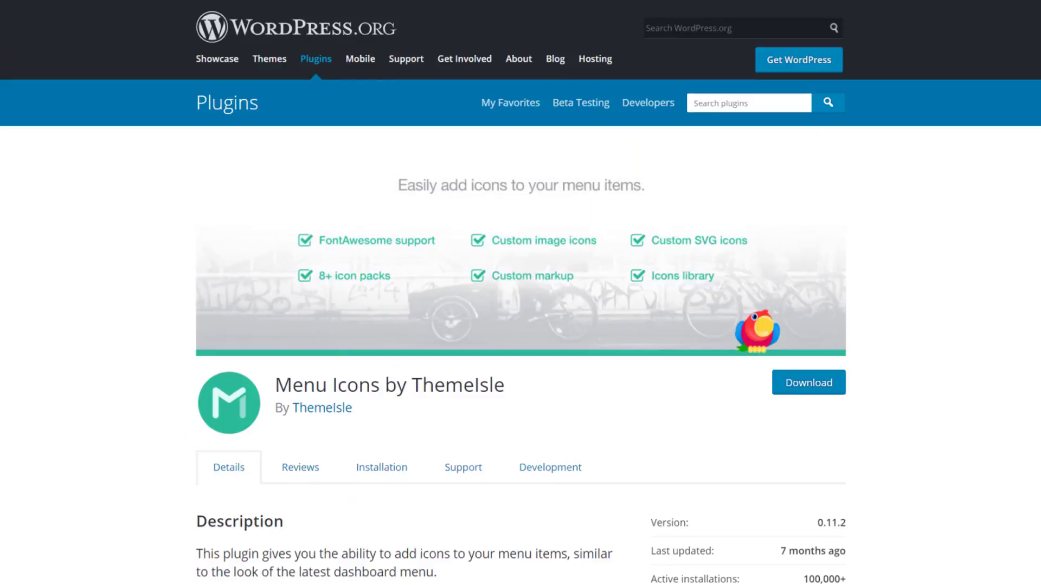
# Step: Scroll through the plugin's Description and Usage sections
pyautogui.scroll(-3)
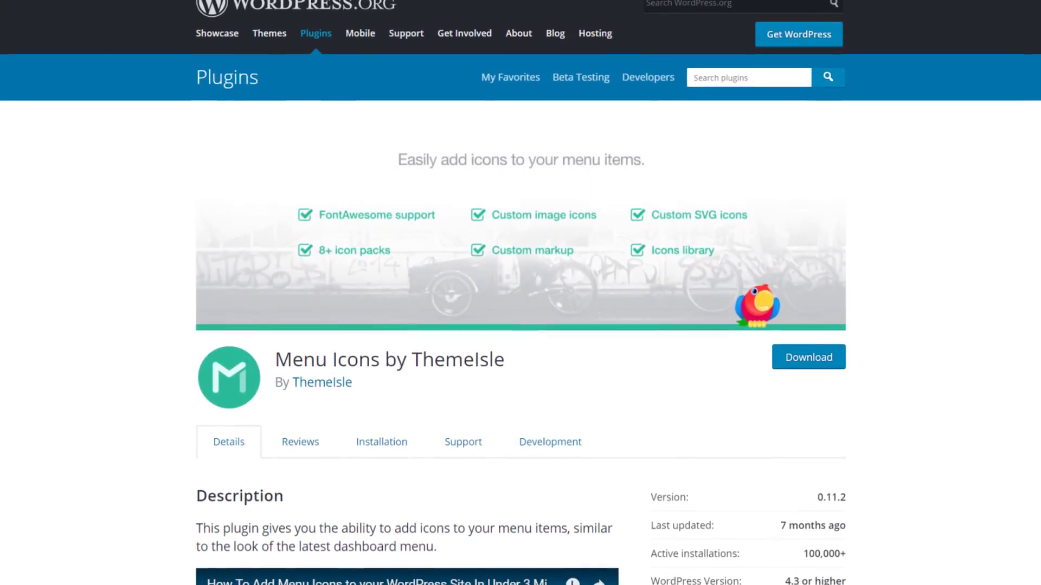
pyautogui.scroll(-3)
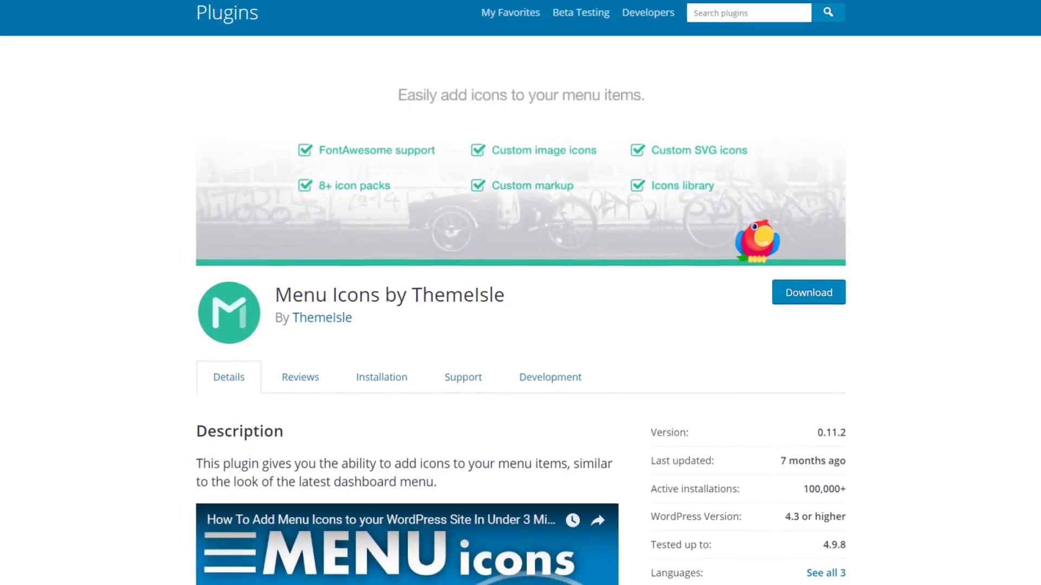
pyautogui.scroll(-3)
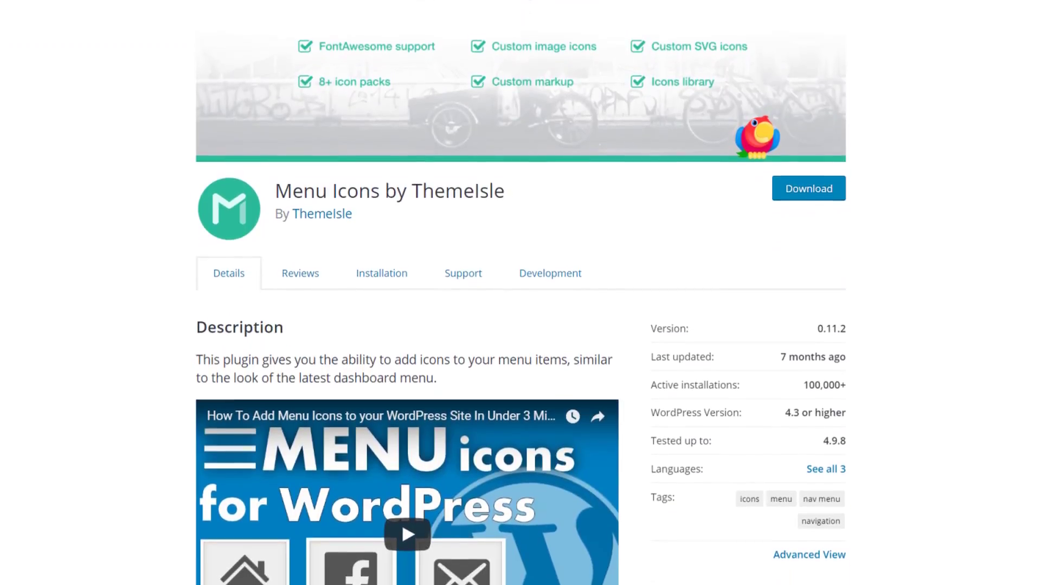
pyautogui.scroll(-3)
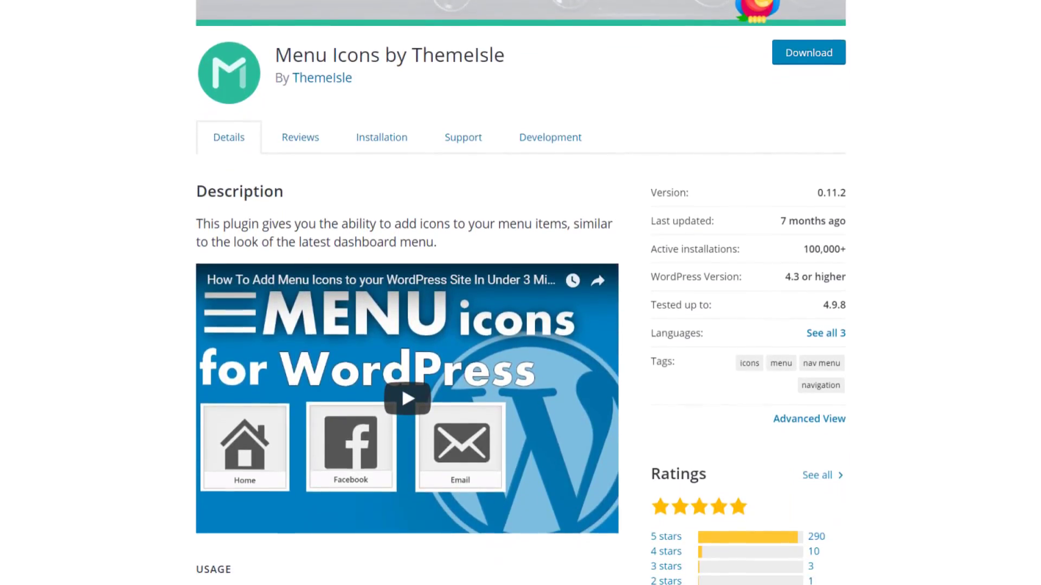
pyautogui.scroll(-3)
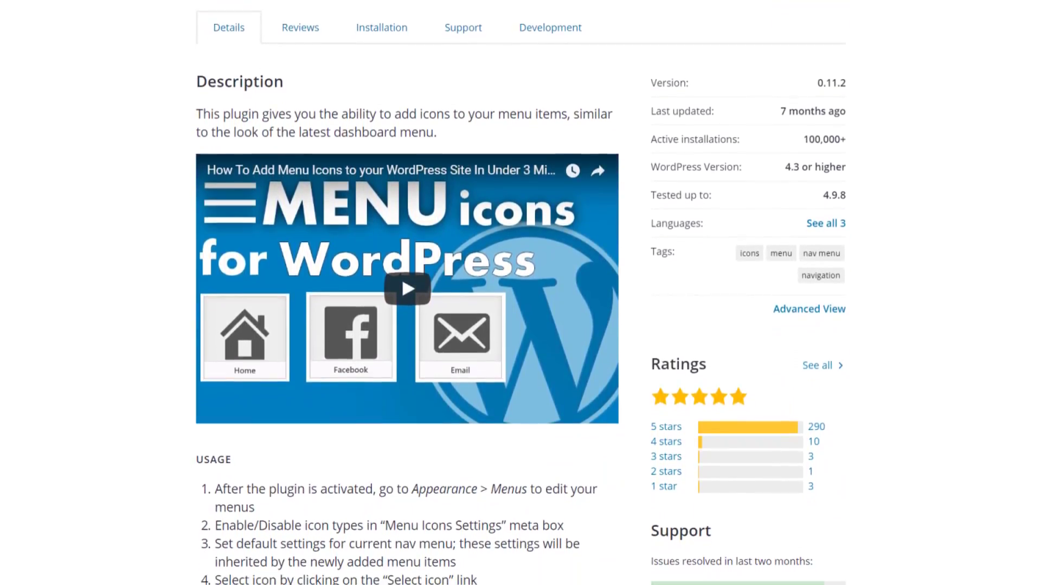
pyautogui.scroll(-3)
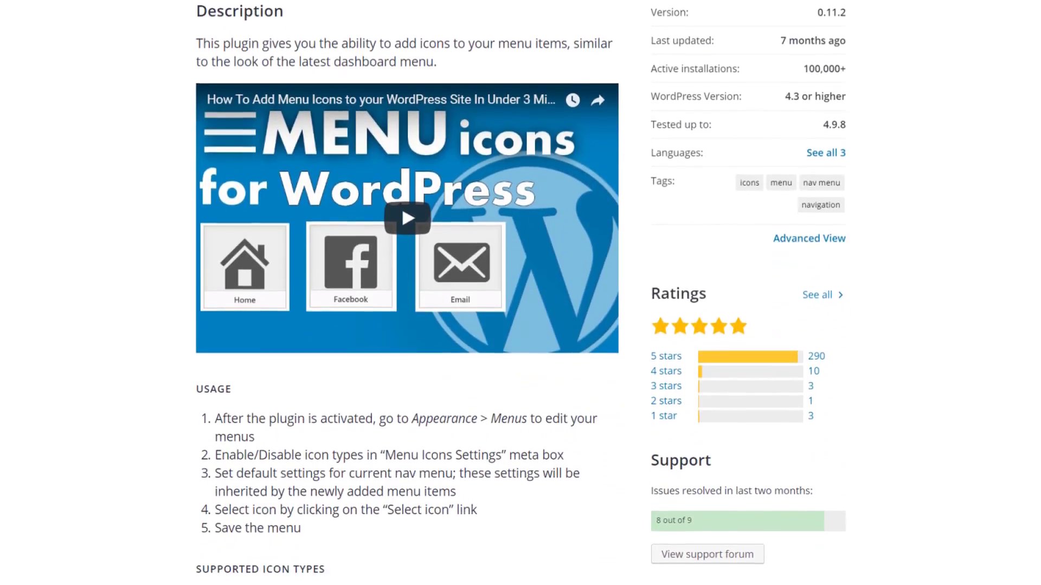
pyautogui.scroll(-3)
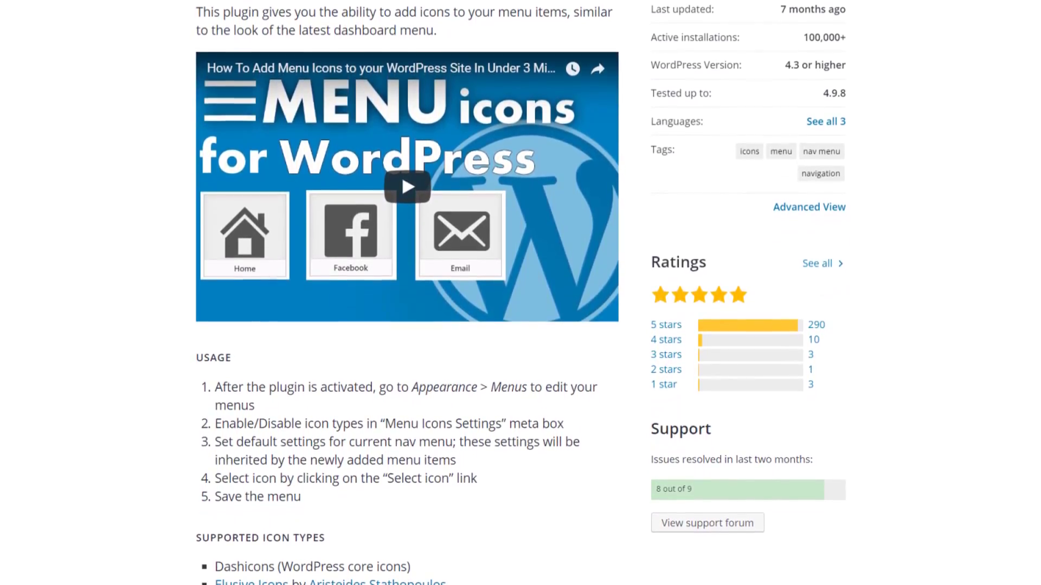
pyautogui.scroll(-3)
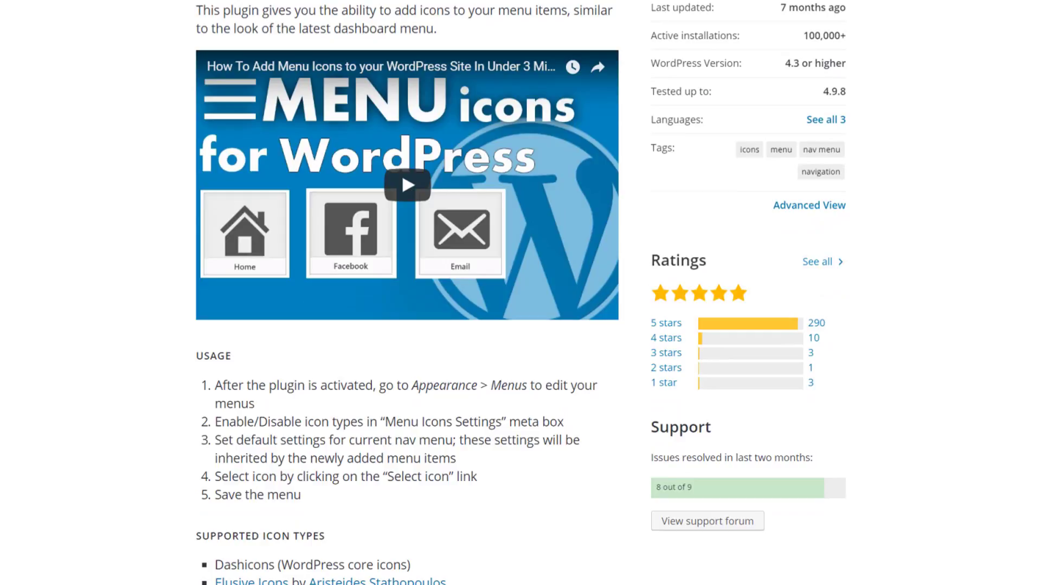
pyautogui.scroll(-3)
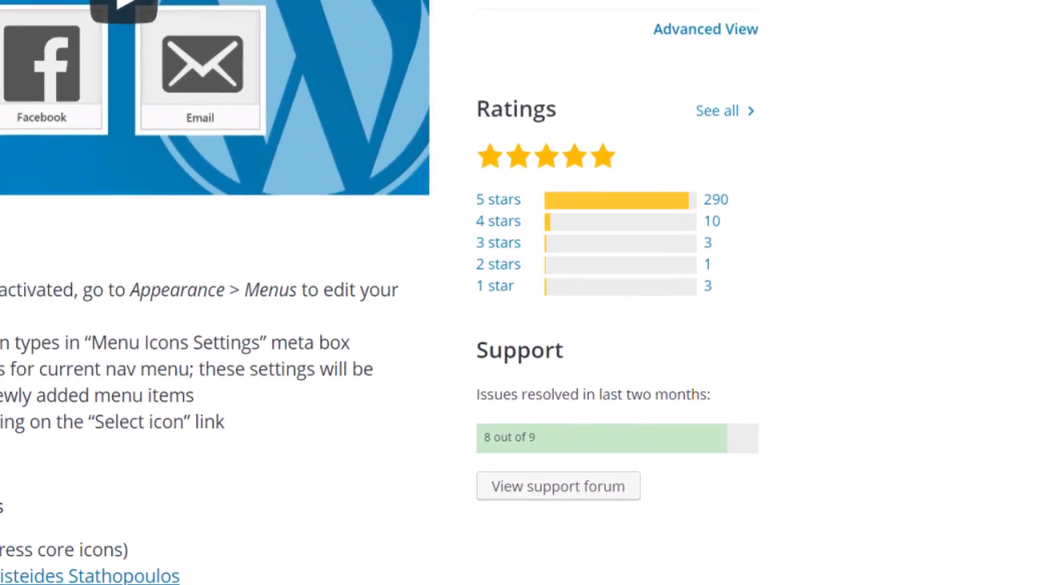
pyautogui.scroll(-3)
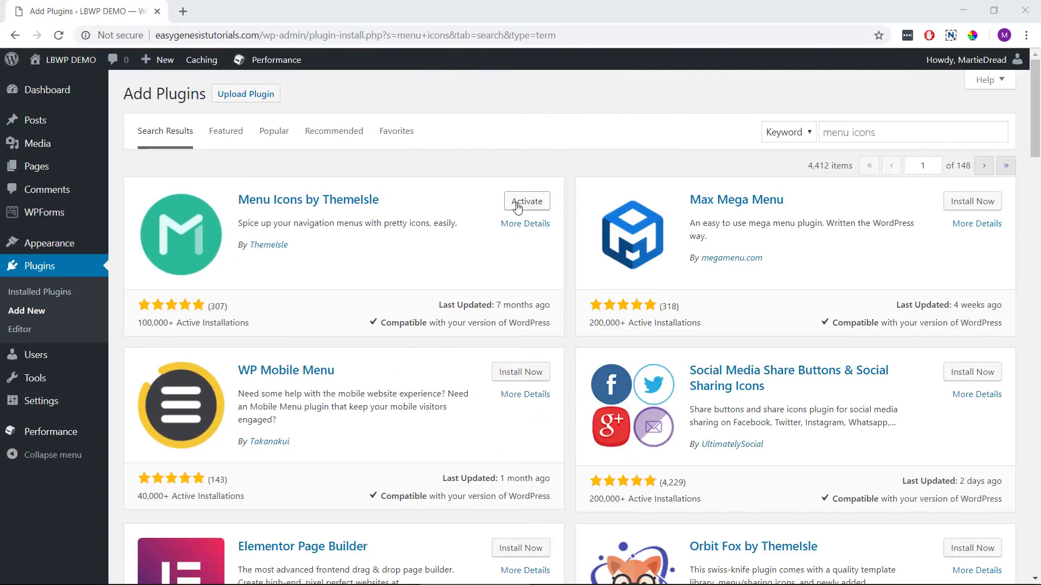
# Step: Activate Menu Icons by ThemeIsle and go to Appearance > Menus
pyautogui.click(526, 201)
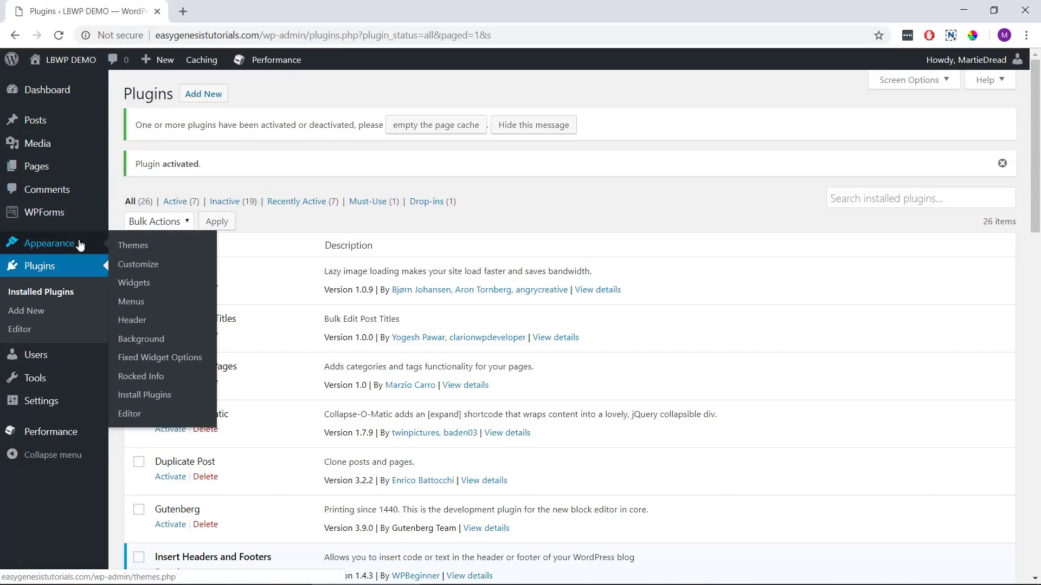
pyautogui.click(131, 302)
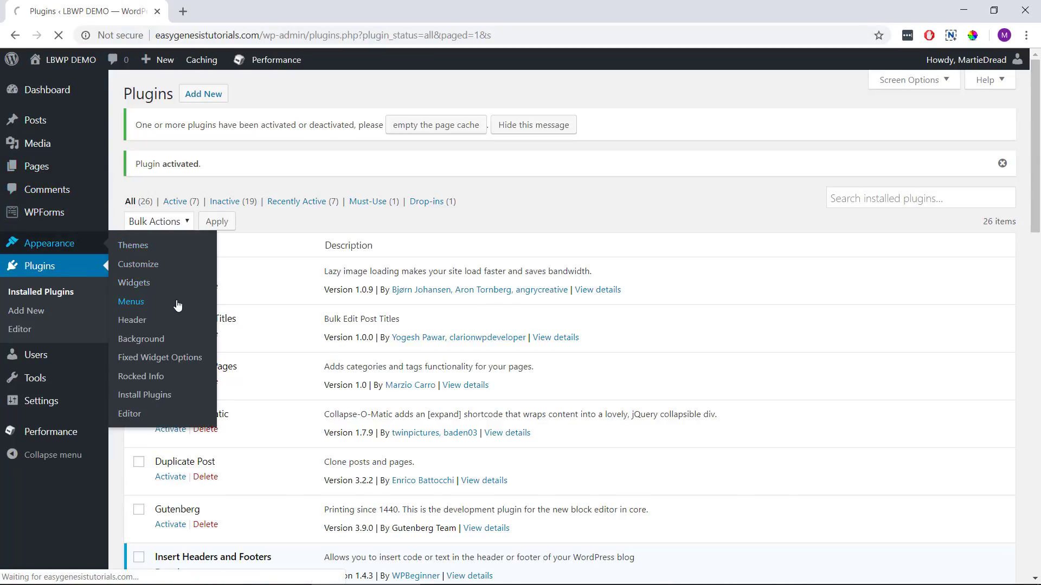
pyautogui.click(130, 302)
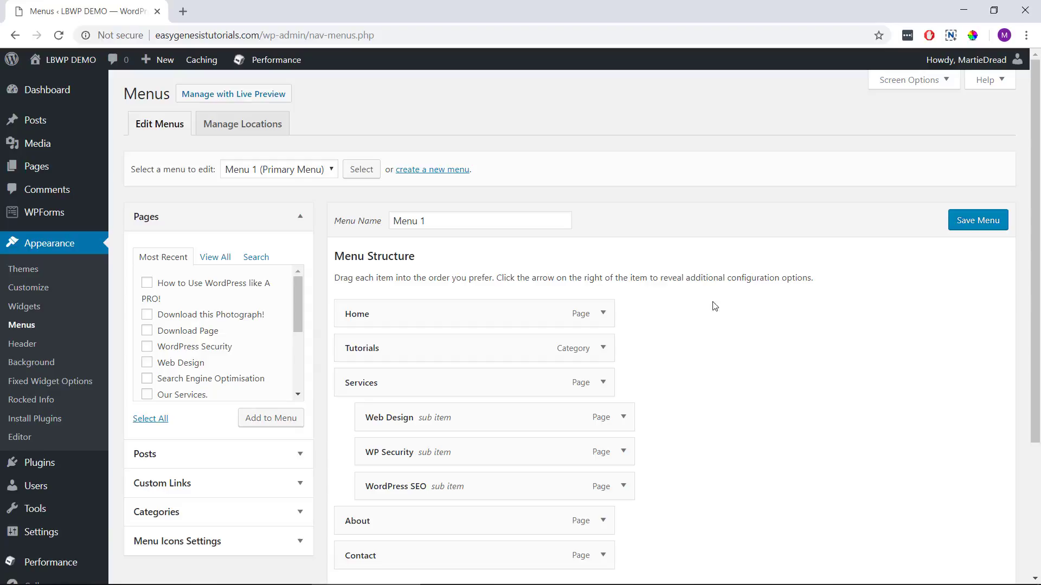
pyautogui.moveTo(843, 326)
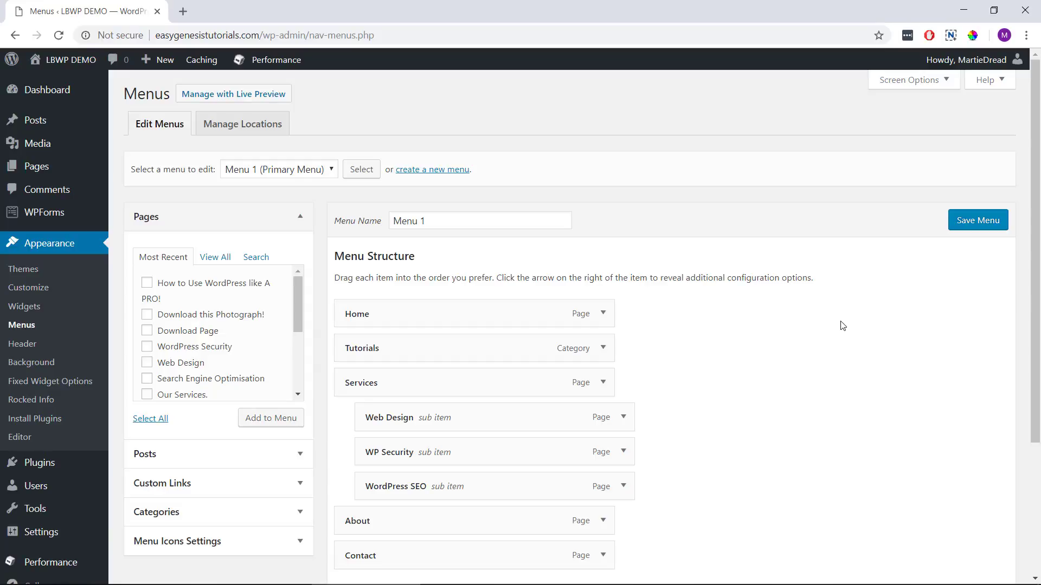
# Step: Expand the Home menu item and open its Dashicons icon picker
pyautogui.click(602, 313)
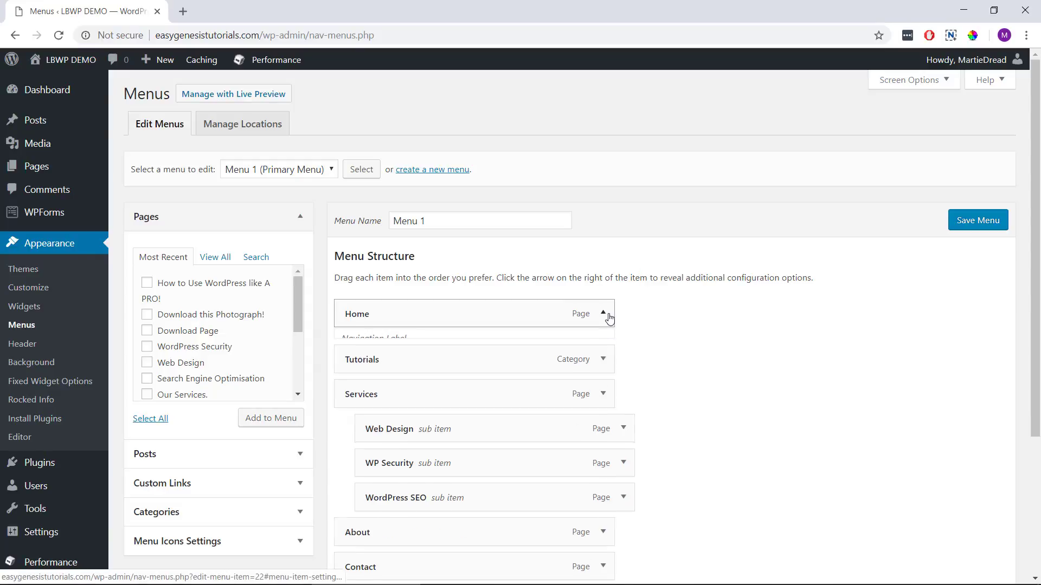
pyautogui.click(602, 313)
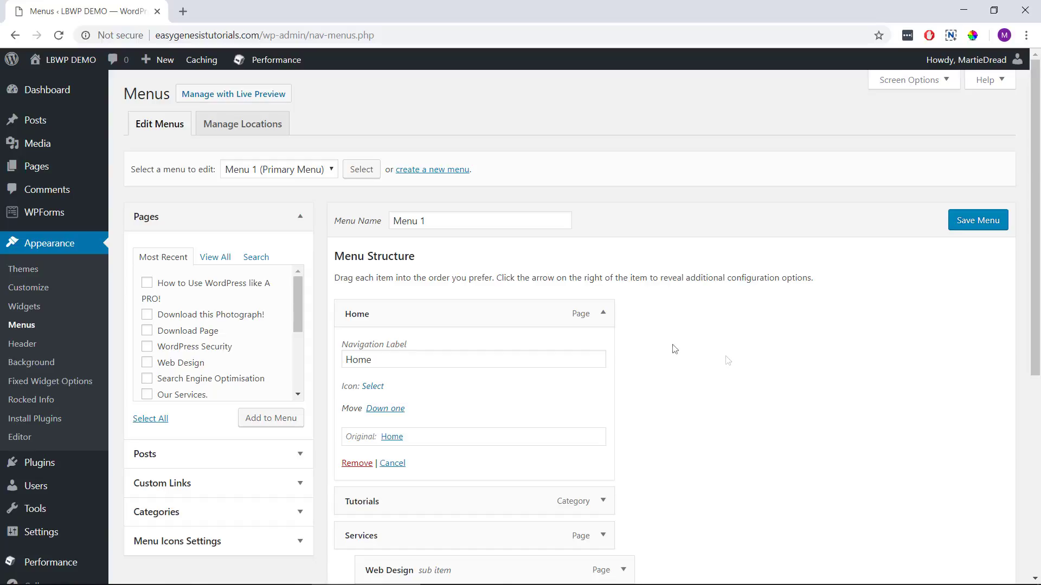
pyautogui.moveTo(372, 386)
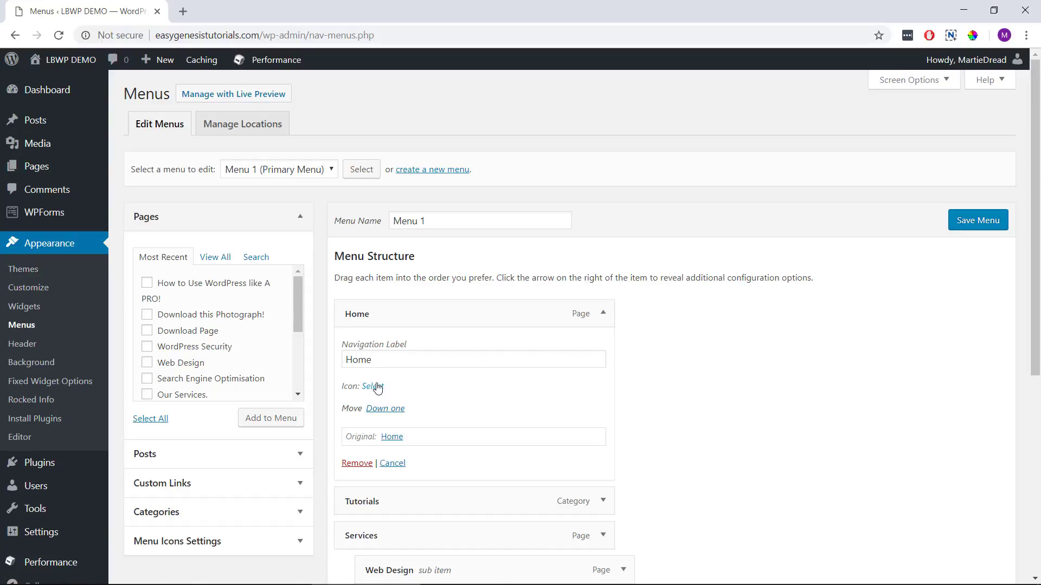
pyautogui.click(371, 386)
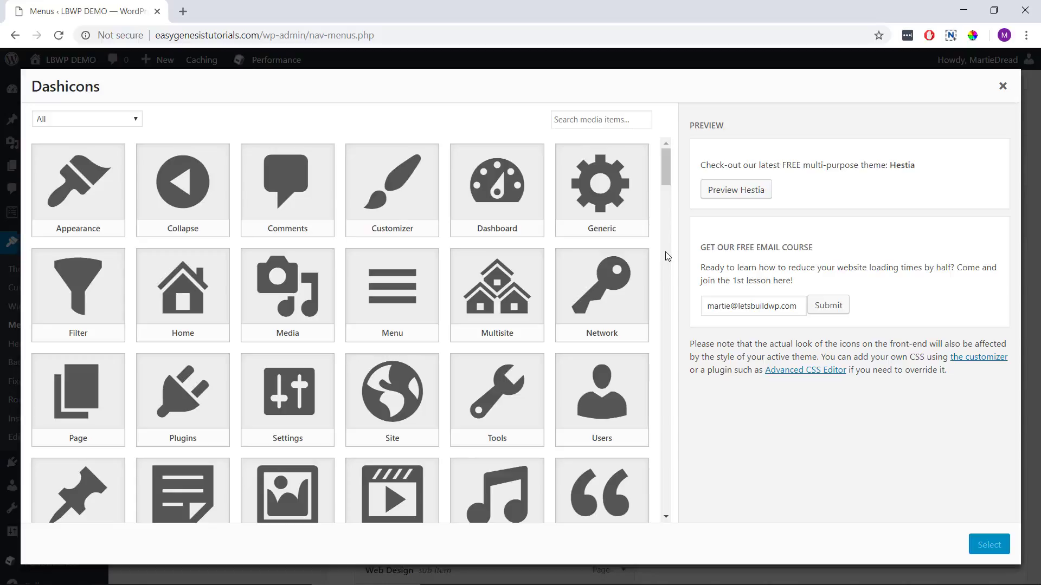
# Step: Choose the house (Home) Dashicon for the Home menu item
pyautogui.click(600, 119)
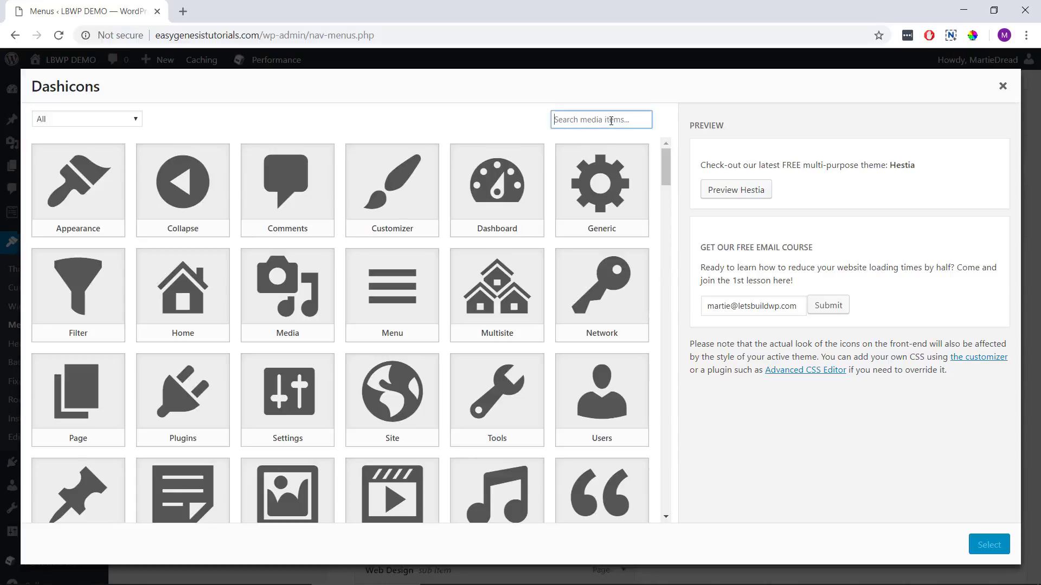
pyautogui.moveTo(266, 145)
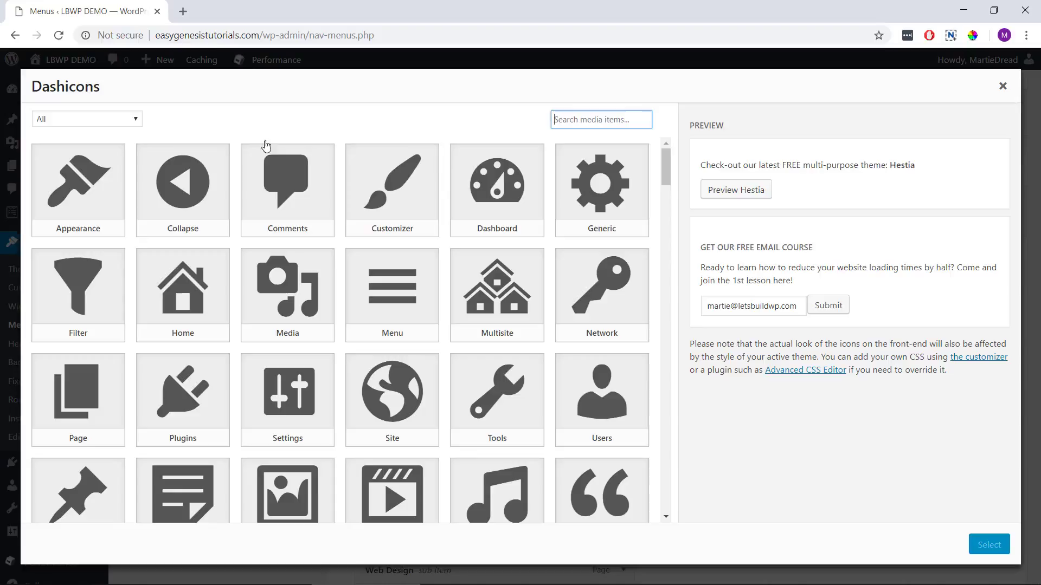
pyautogui.click(87, 119)
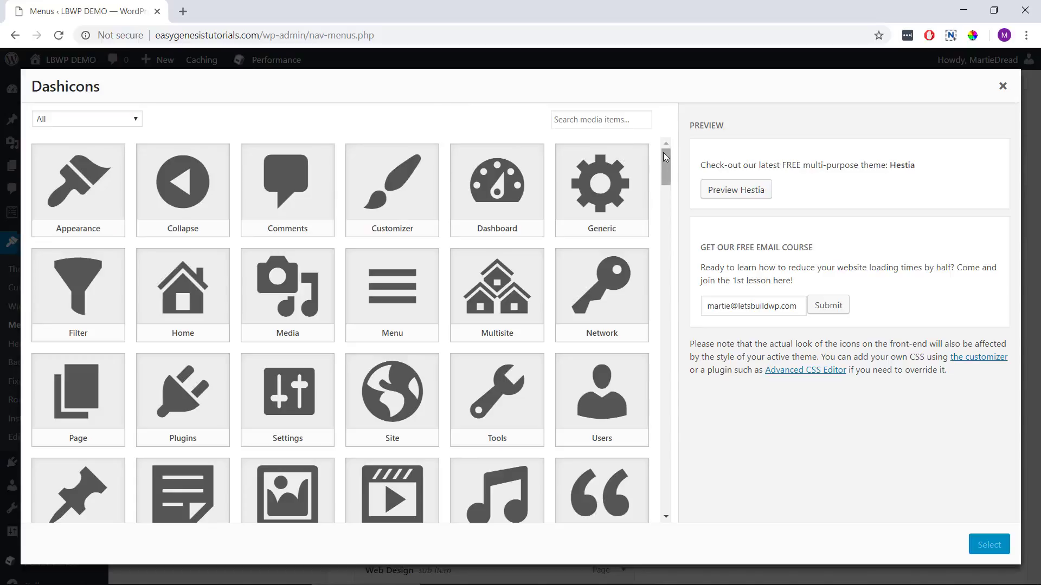
pyautogui.scroll(-3)
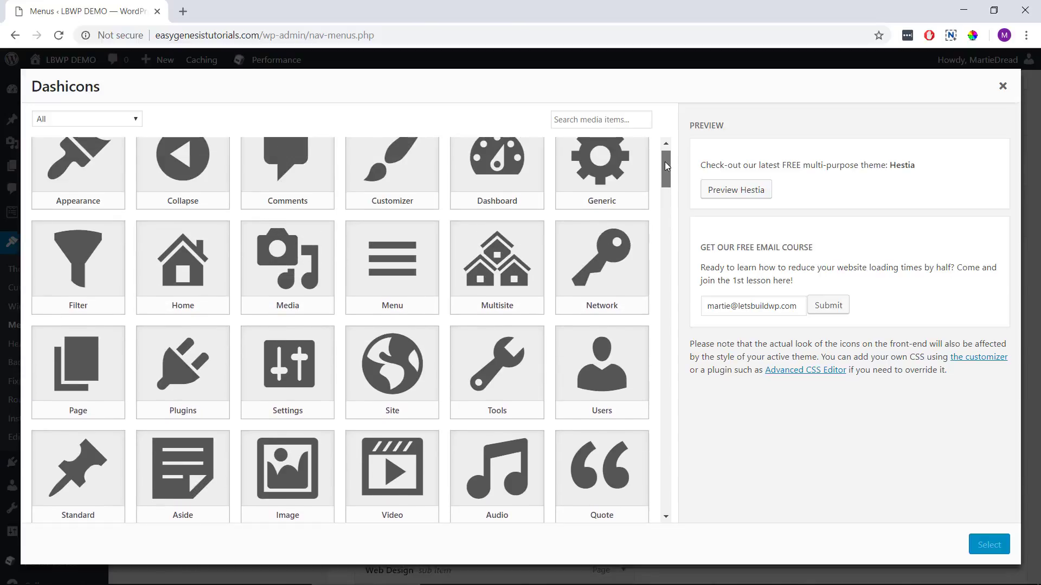
pyautogui.click(183, 259)
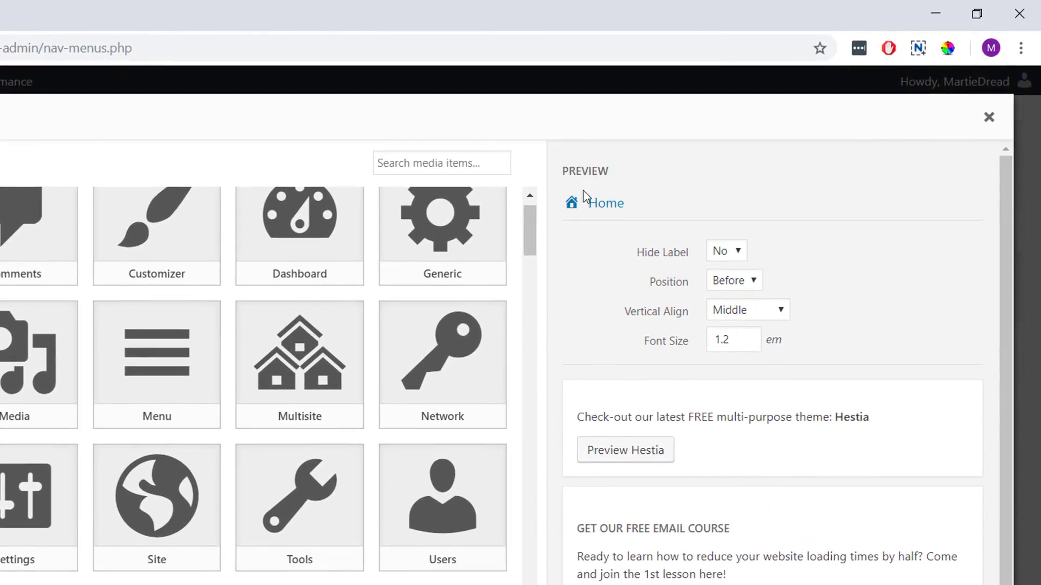
pyautogui.moveTo(580, 257)
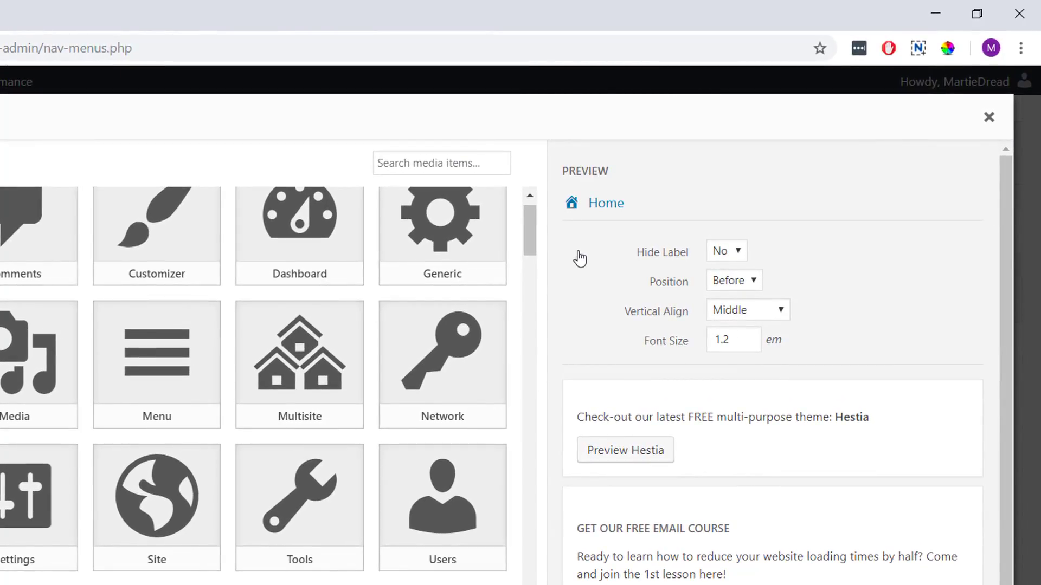
pyautogui.moveTo(593, 225)
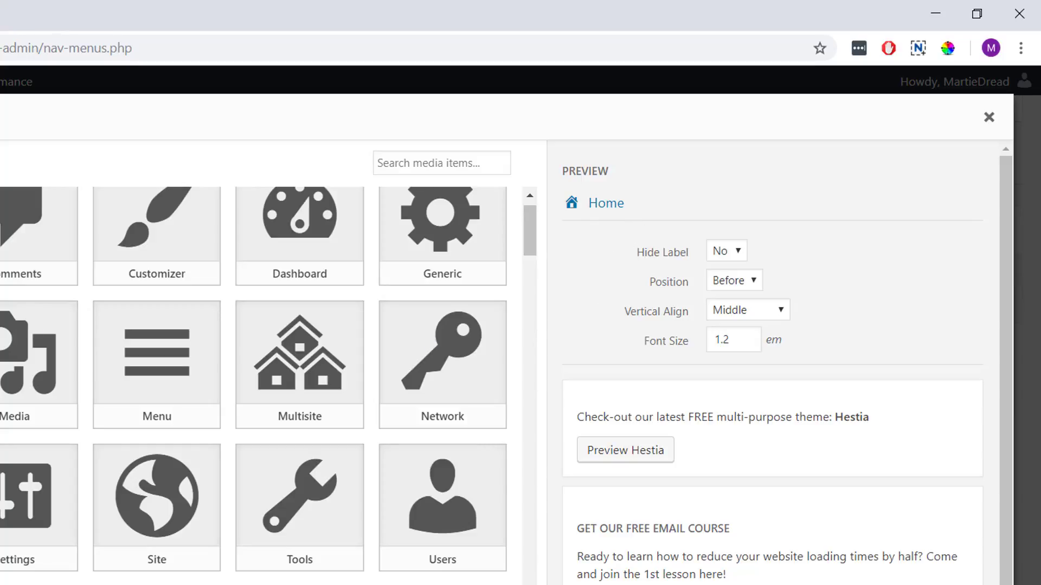
pyautogui.moveTo(570, 217)
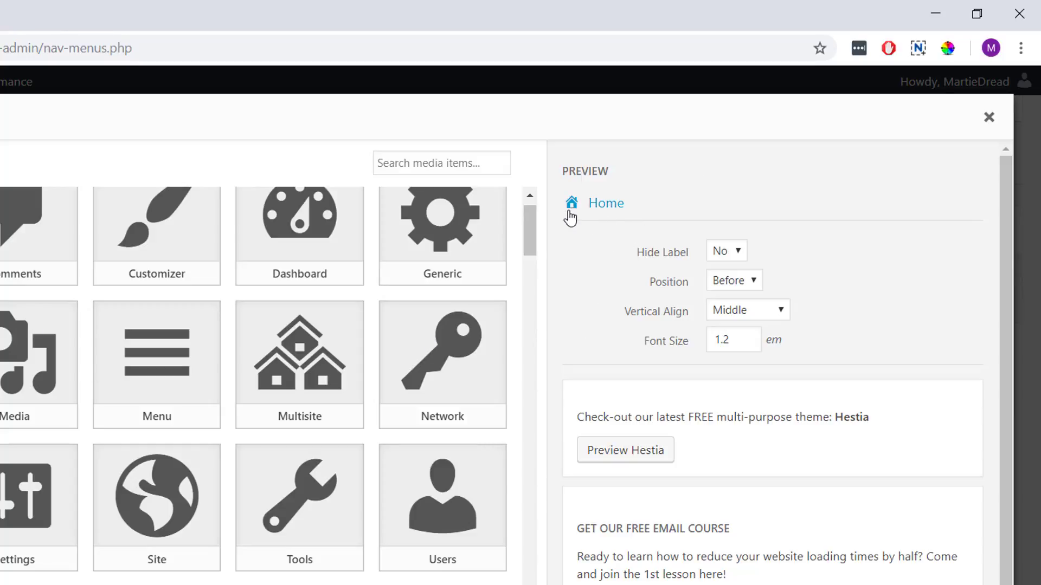
pyautogui.moveTo(591, 271)
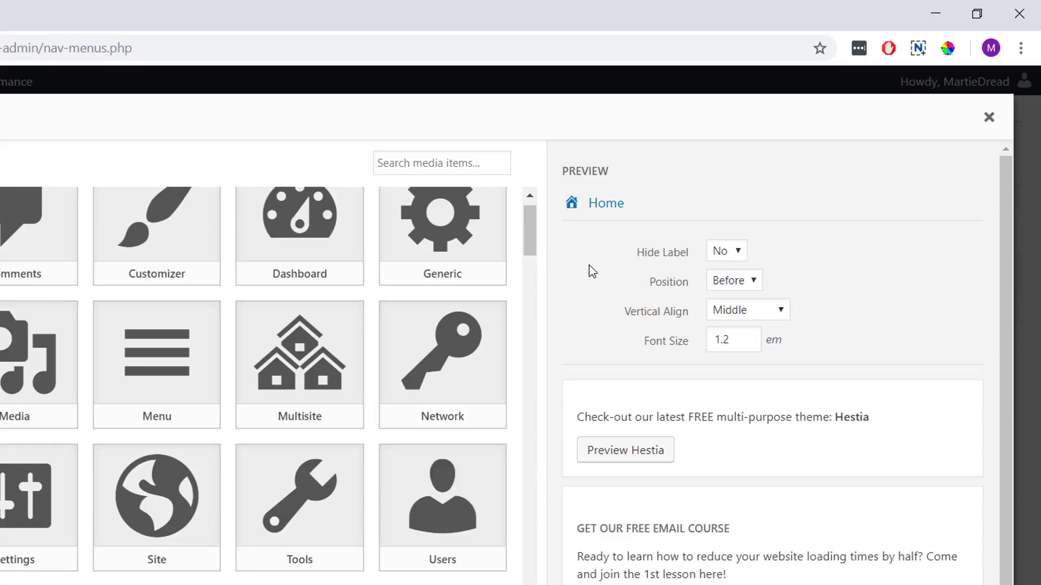
# Step: Keep the label visible, keep position Before, and set font size to 2
pyautogui.click(725, 251)
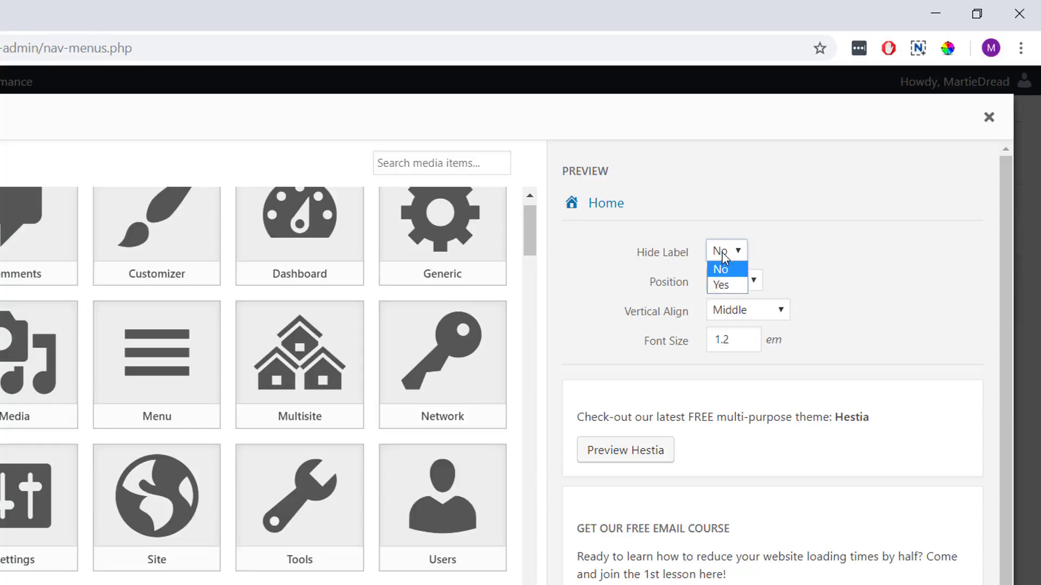
pyautogui.click(719, 285)
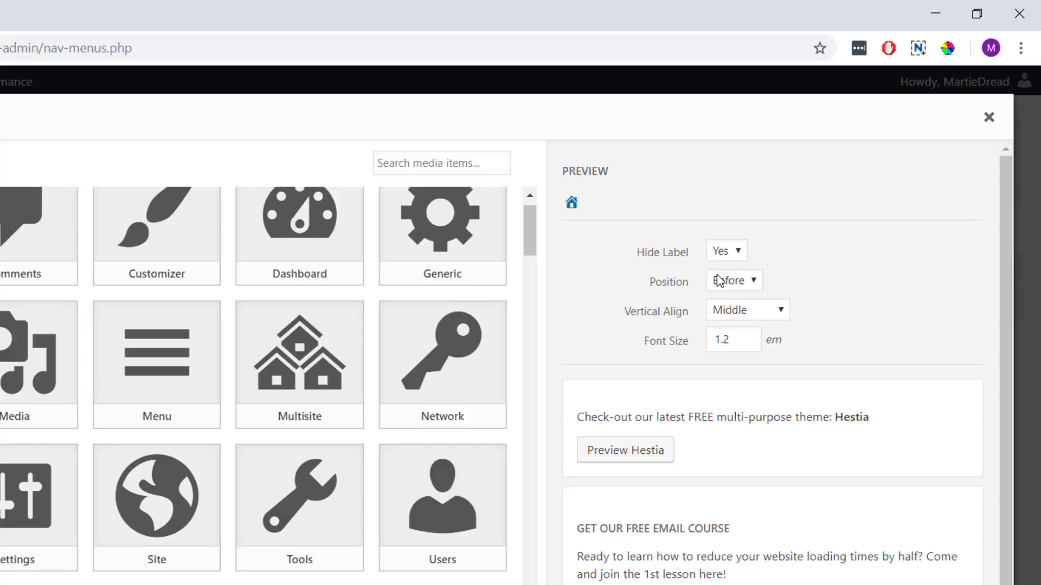
pyautogui.click(725, 250)
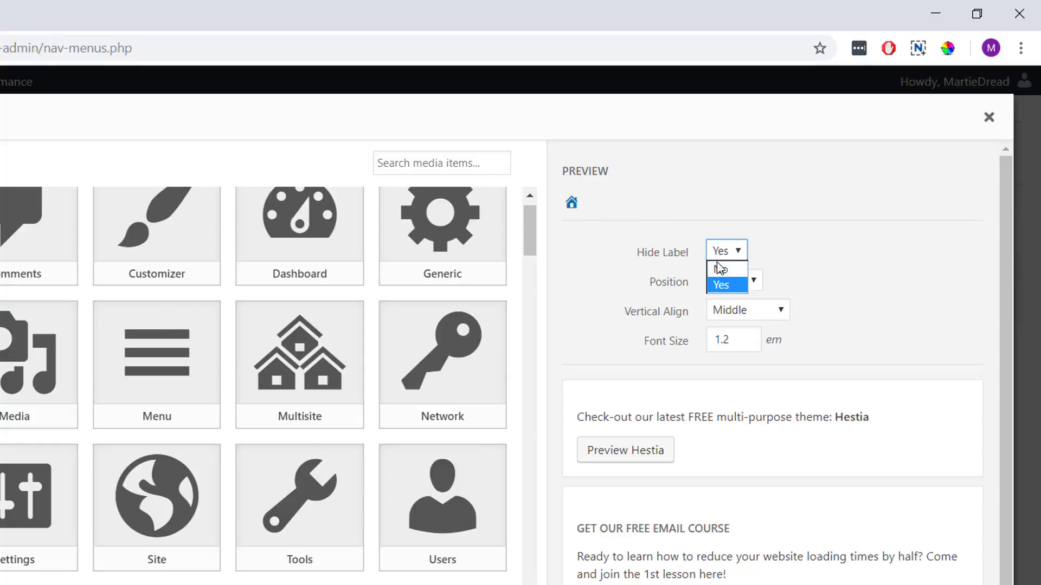
pyautogui.click(719, 268)
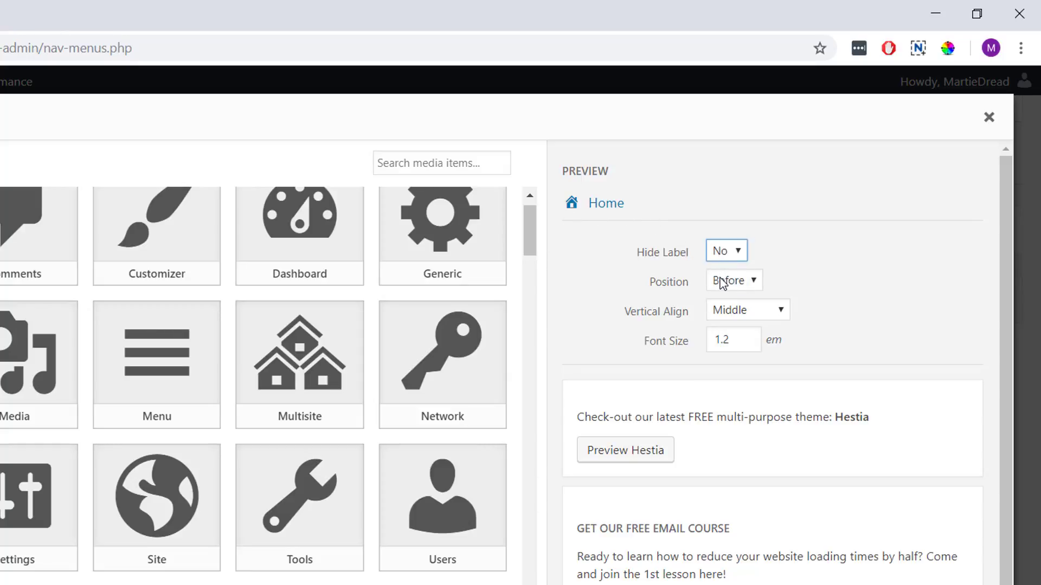
pyautogui.click(734, 280)
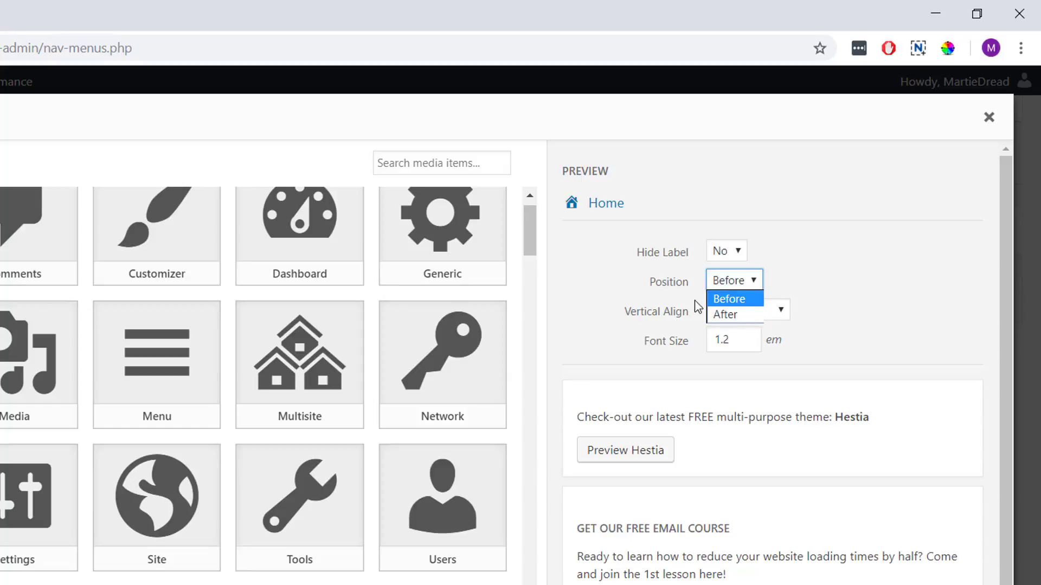
pyautogui.click(725, 314)
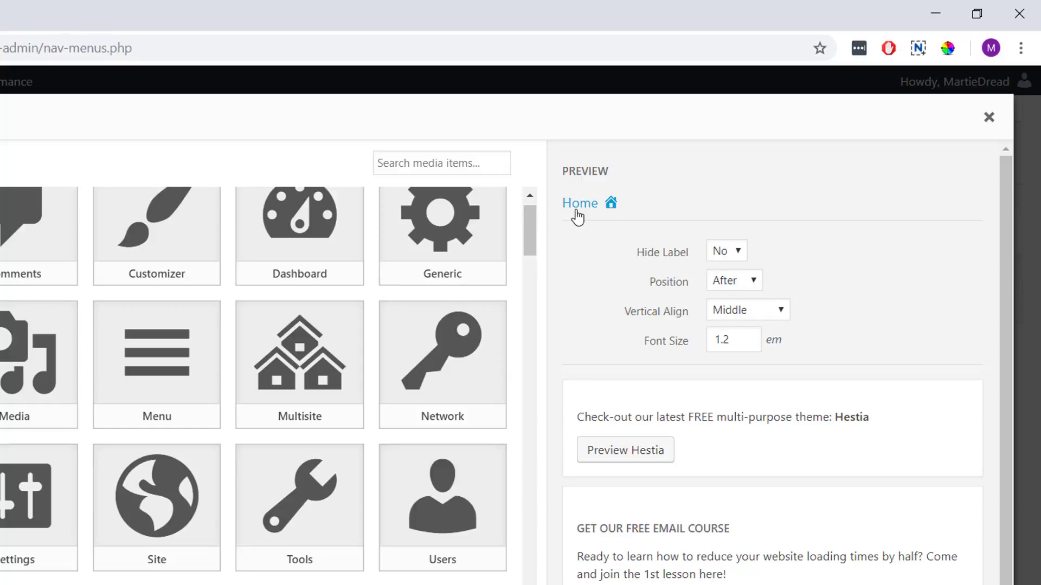
pyautogui.moveTo(740, 296)
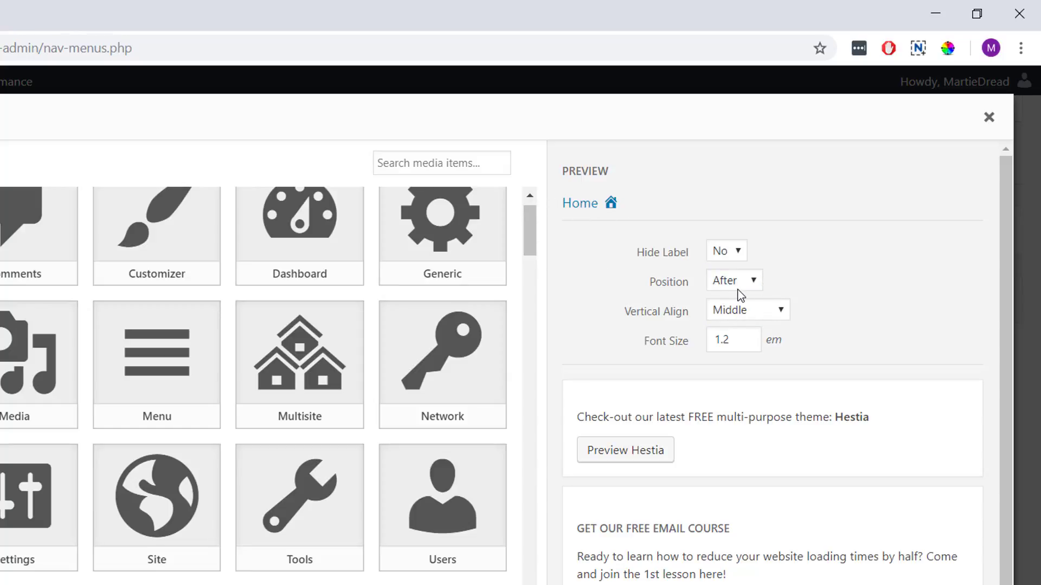
pyautogui.click(733, 280)
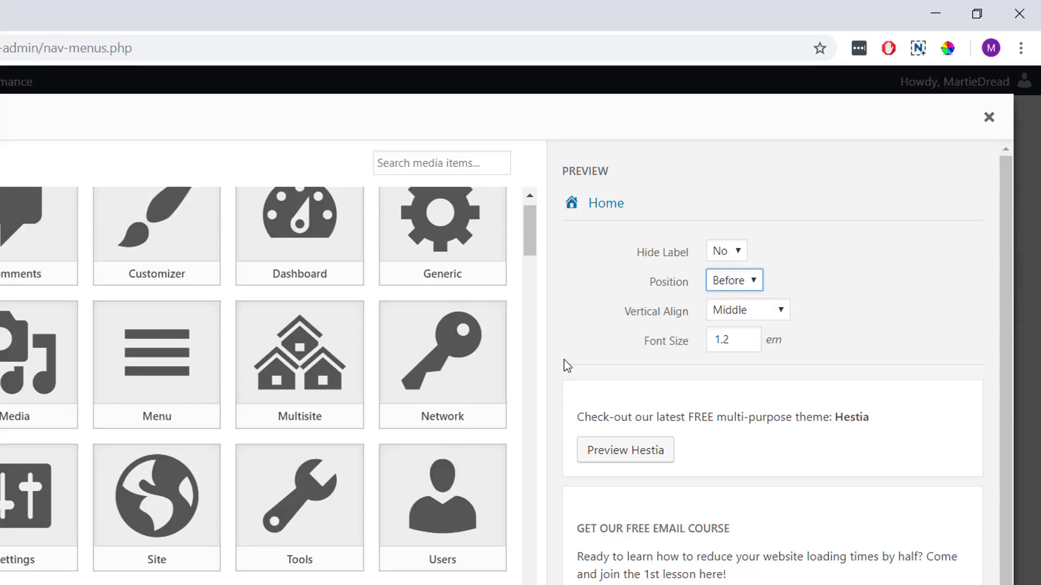
pyautogui.moveTo(668, 325)
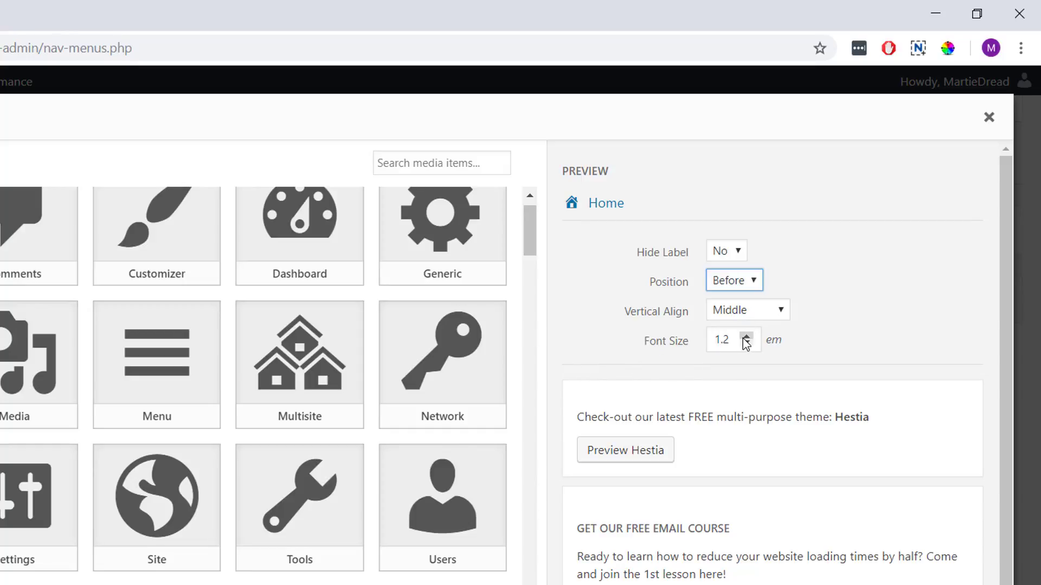
pyautogui.click(724, 339)
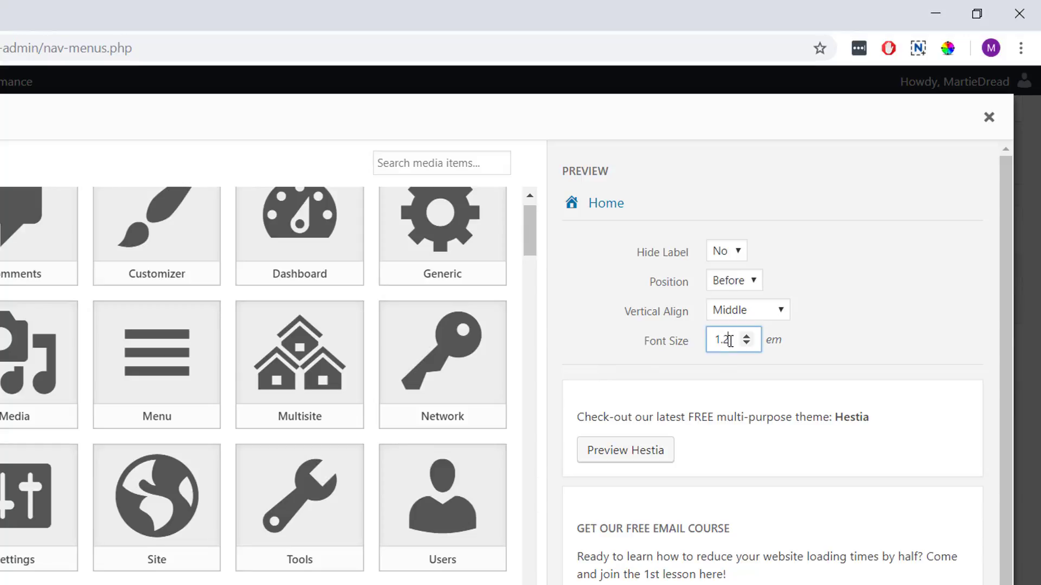
pyautogui.tripleClick(728, 340)
pyautogui.write('2')
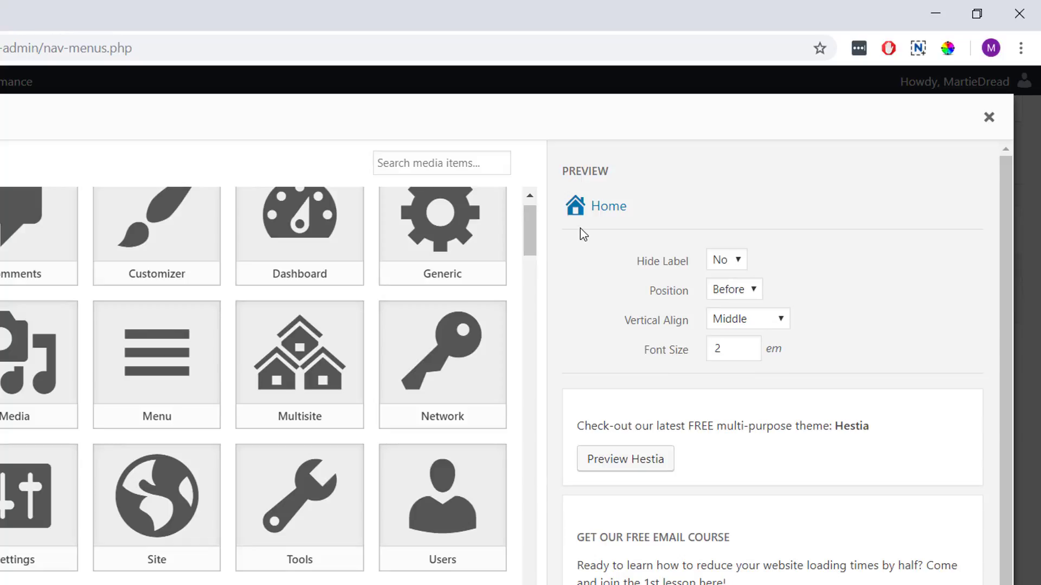
pyautogui.moveTo(627, 231)
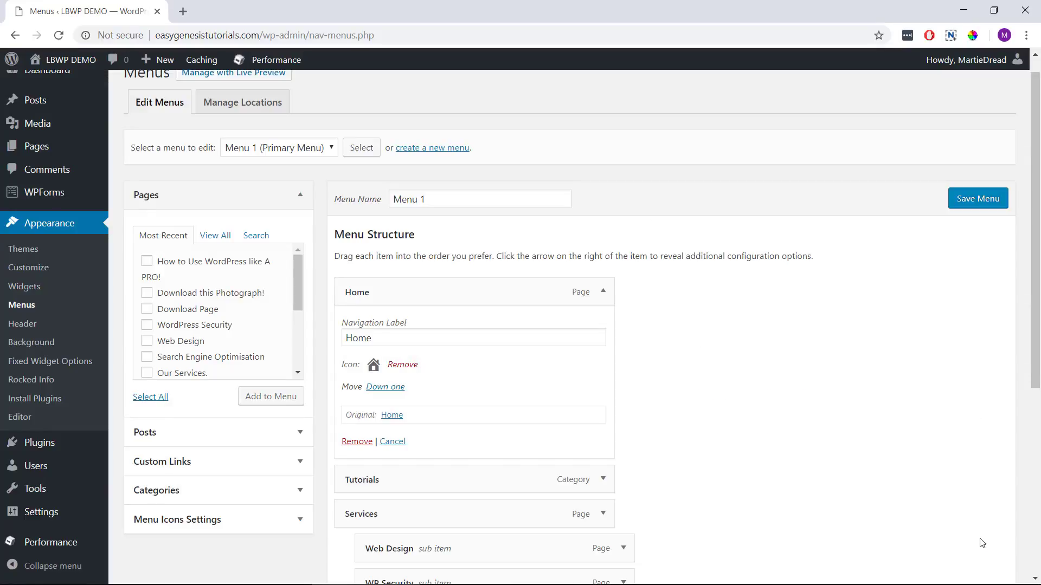
# Step: Scroll the Menu Structure and expand the Contact item's settings
pyautogui.scroll(3)
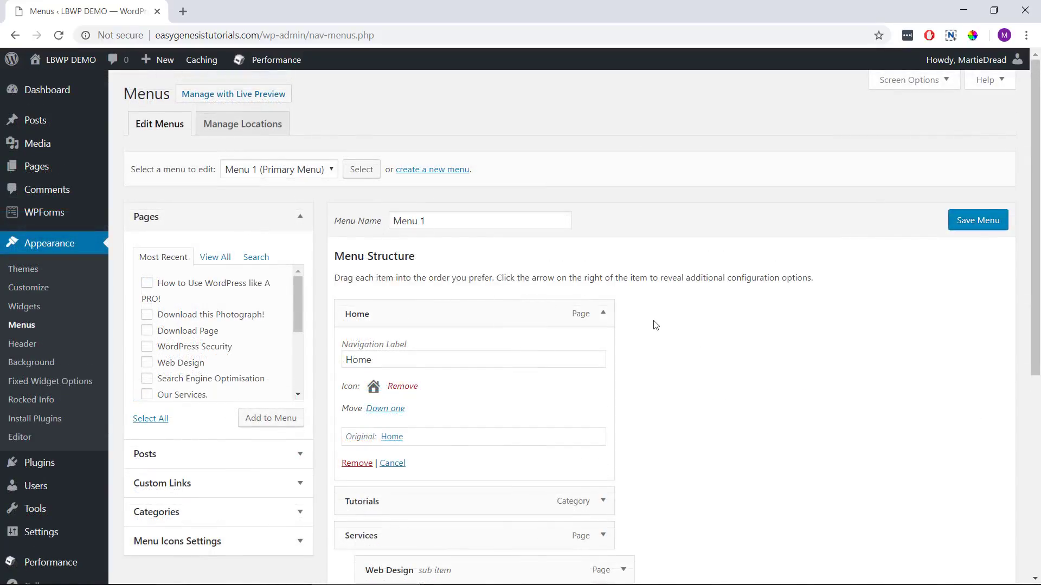
pyautogui.scroll(-3)
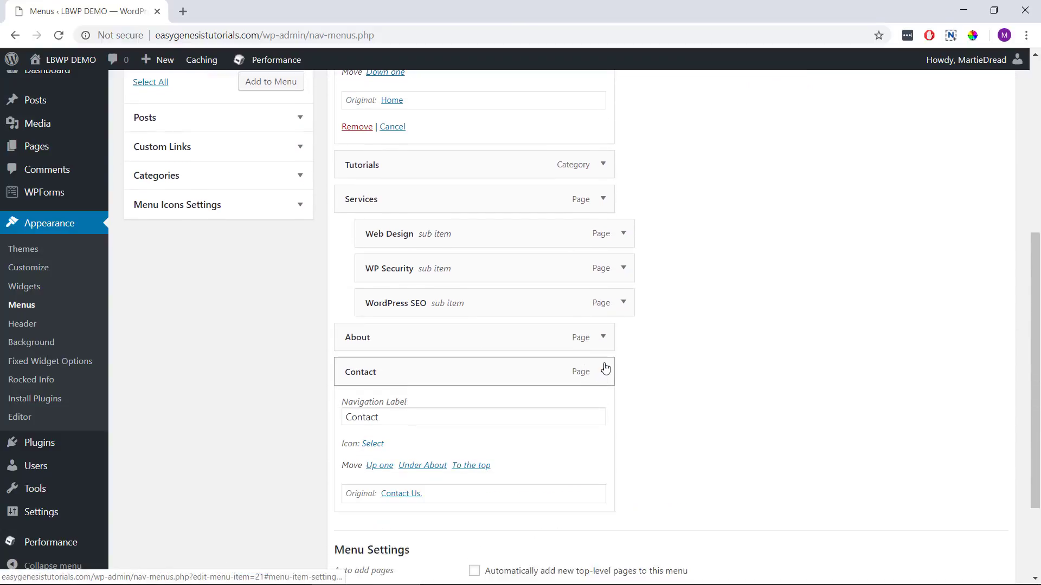
pyautogui.click(604, 372)
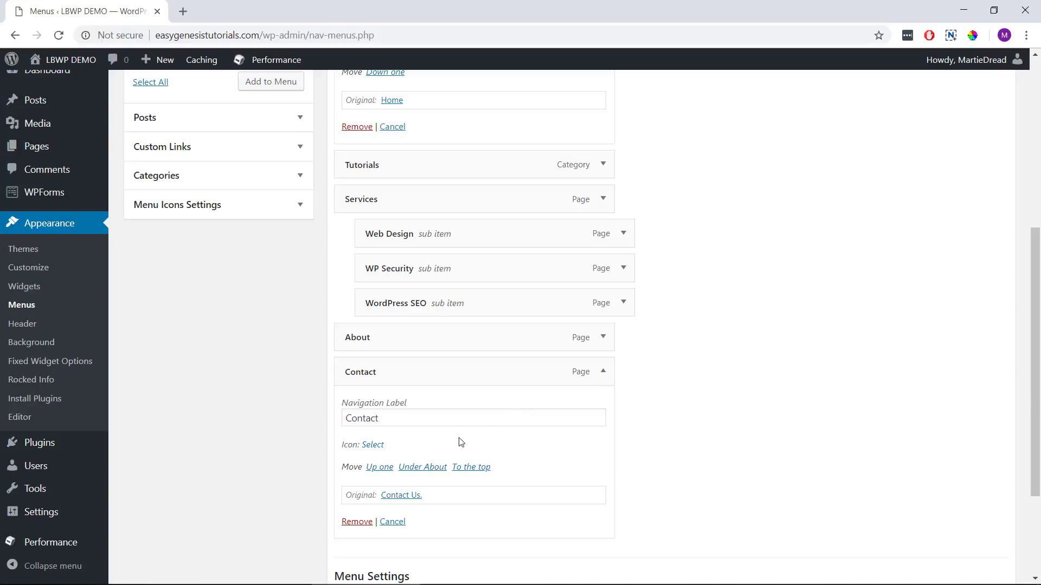
pyautogui.moveTo(389, 455)
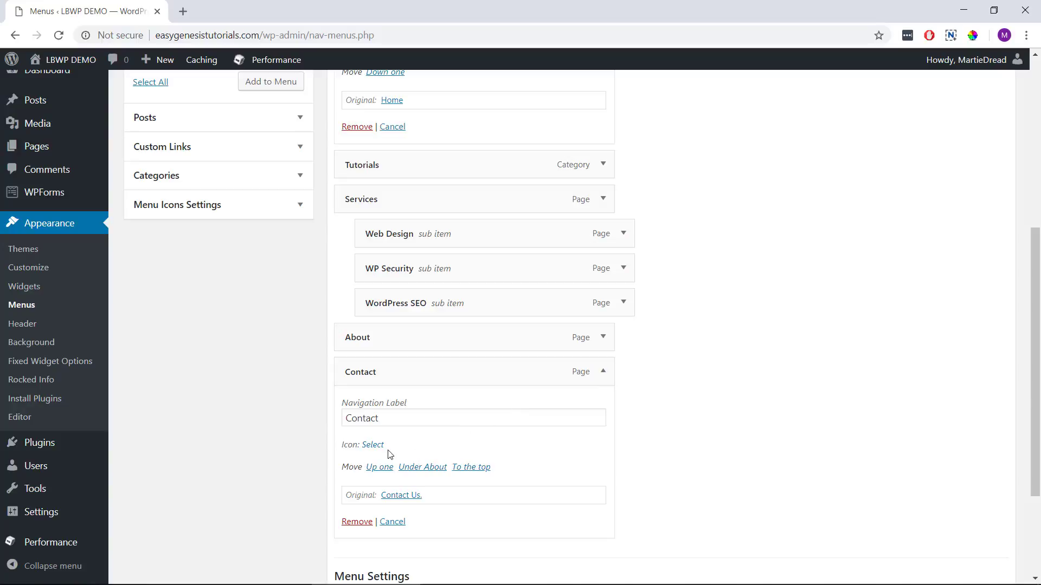
# Step: Assign the speech-bubble Status Dashicon to the Contact menu item
pyautogui.click(372, 445)
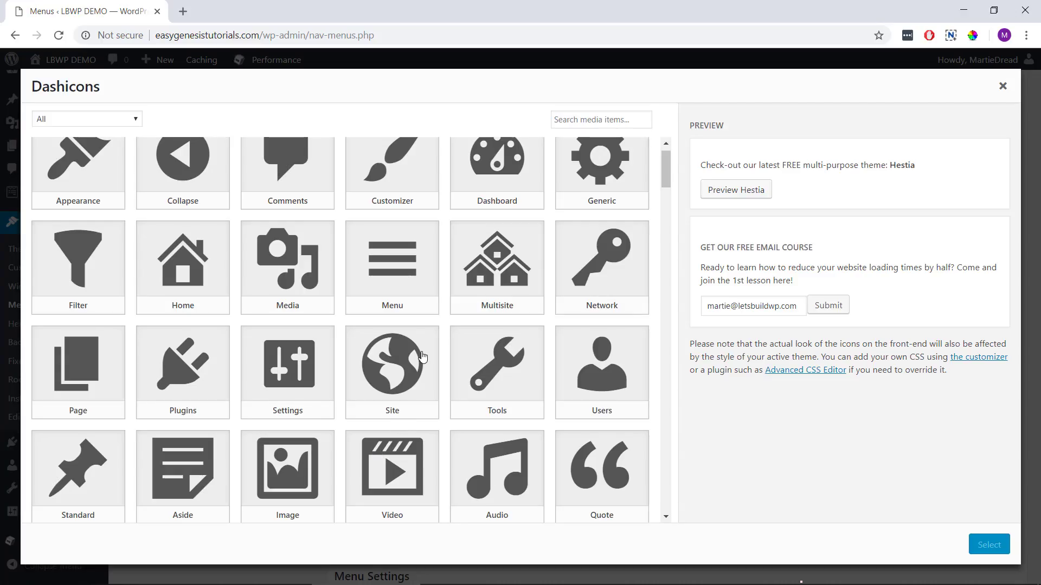
pyautogui.scroll(-3)
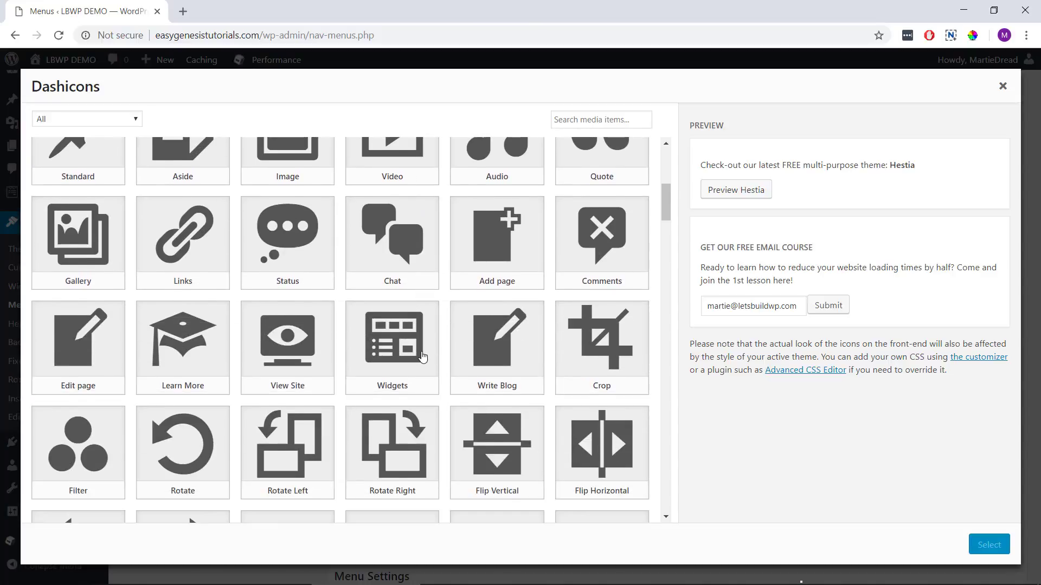
pyautogui.click(287, 232)
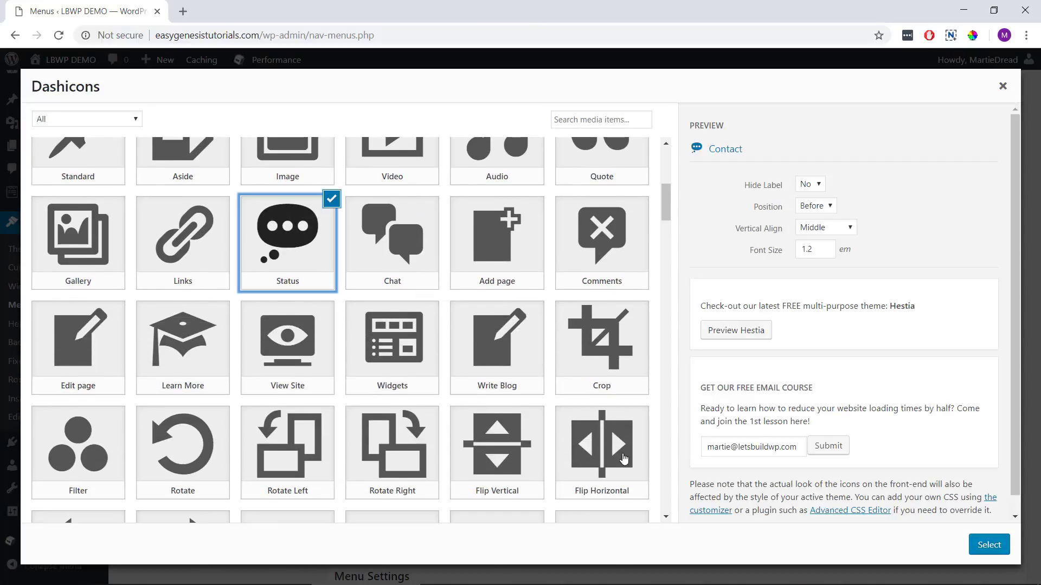
pyautogui.moveTo(766, 257)
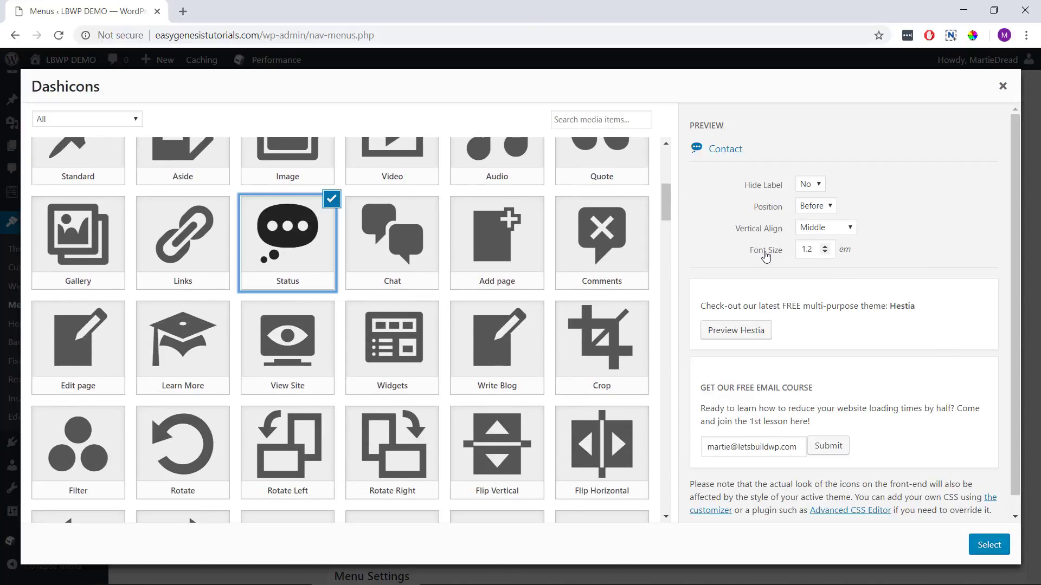
pyautogui.click(988, 544)
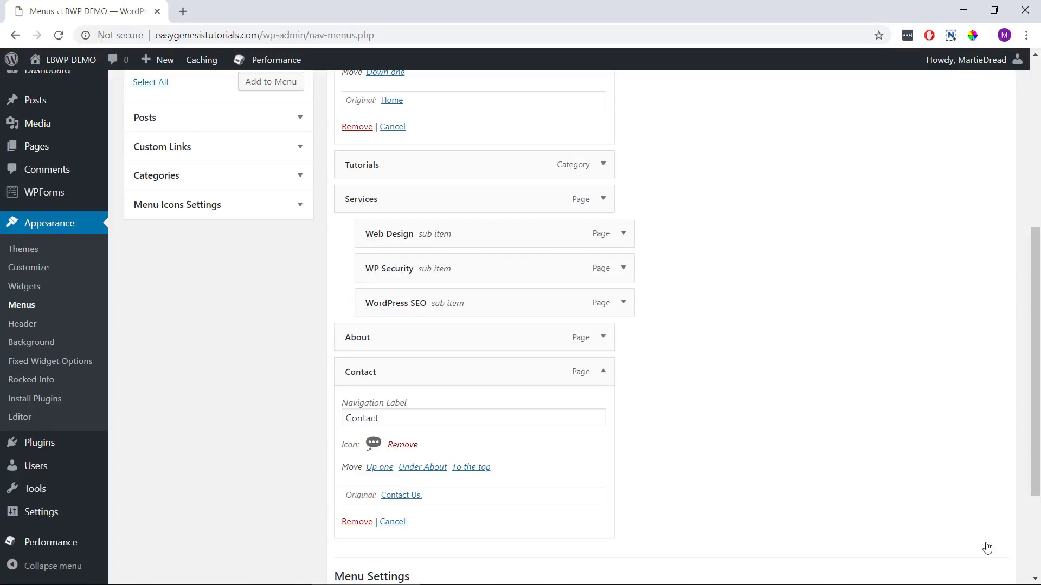
pyautogui.moveTo(715, 210)
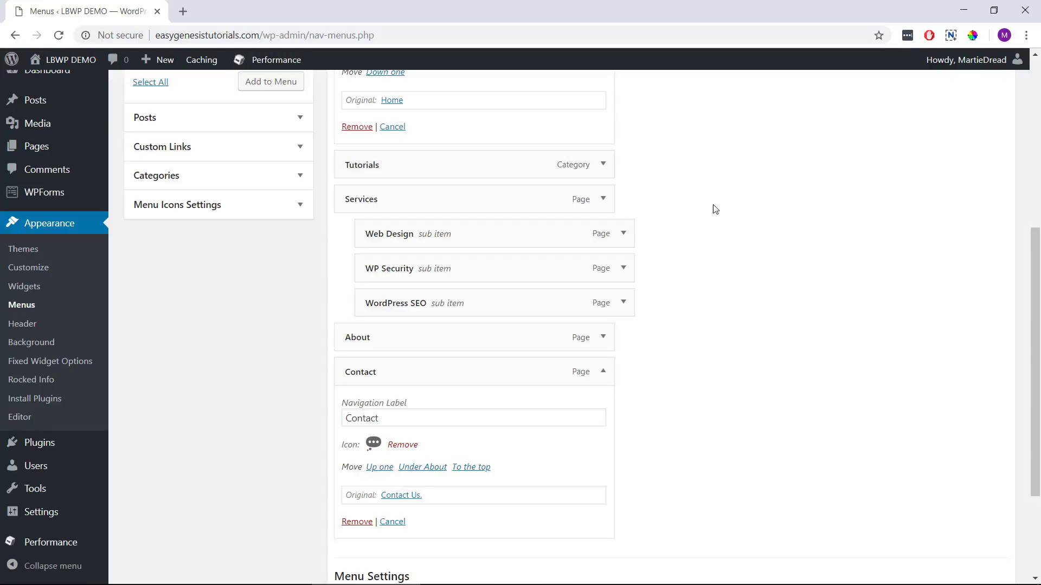
# Step: Save Menu 1 and visit the live site to check the icons
pyautogui.scroll(3)
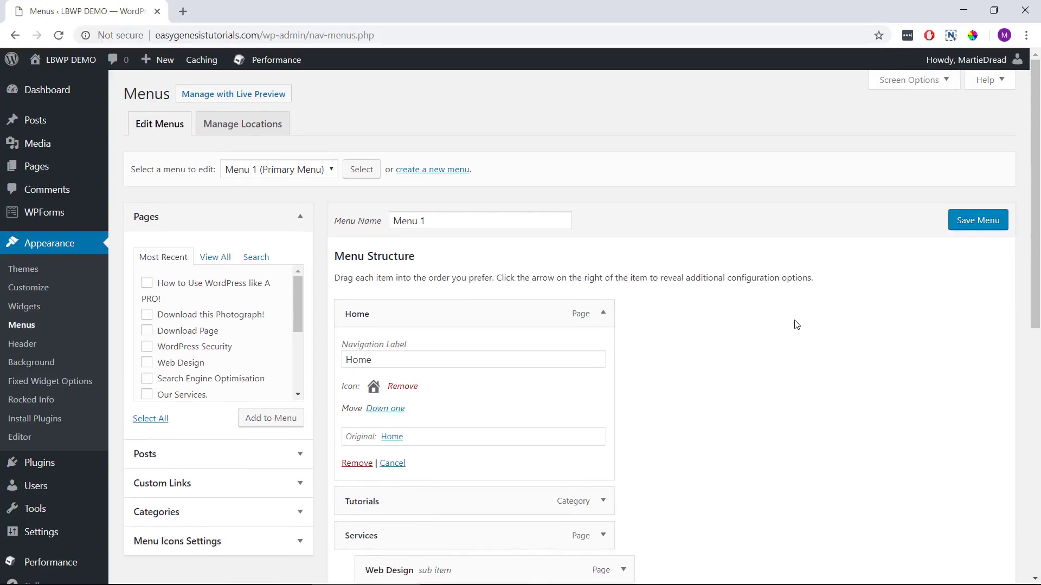
pyautogui.click(976, 219)
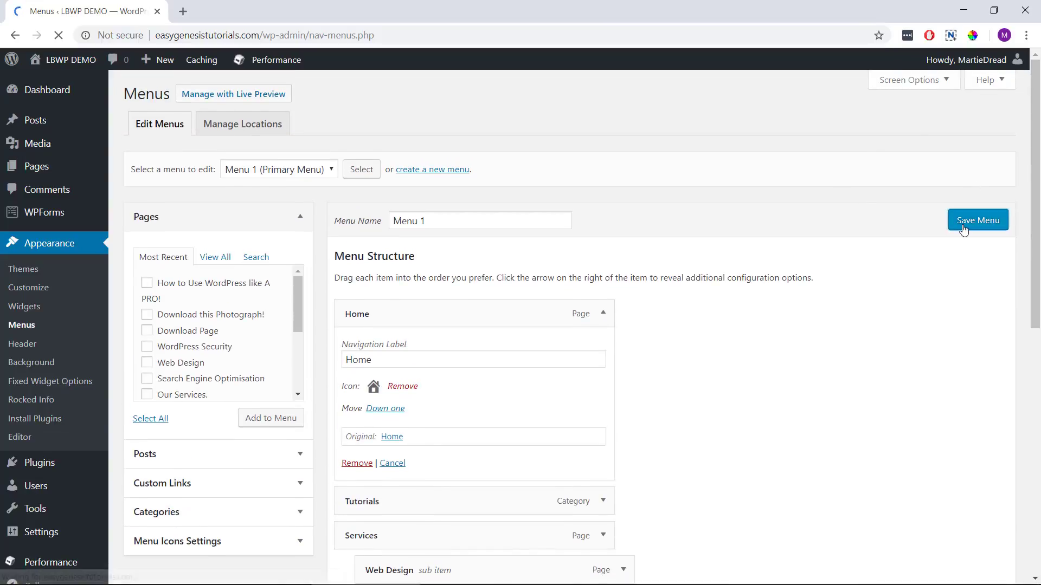
pyautogui.click(977, 219)
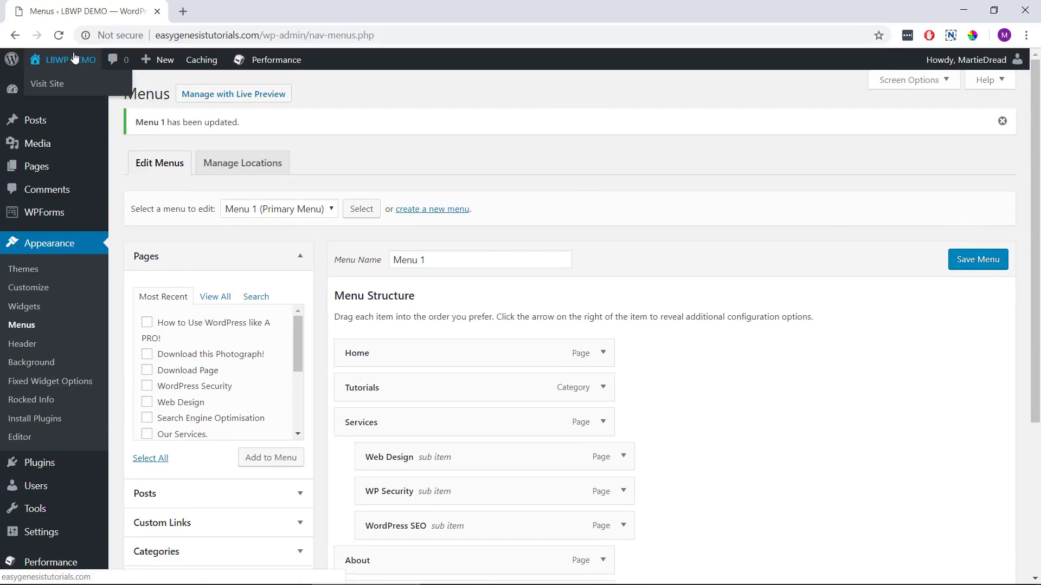
pyautogui.click(47, 84)
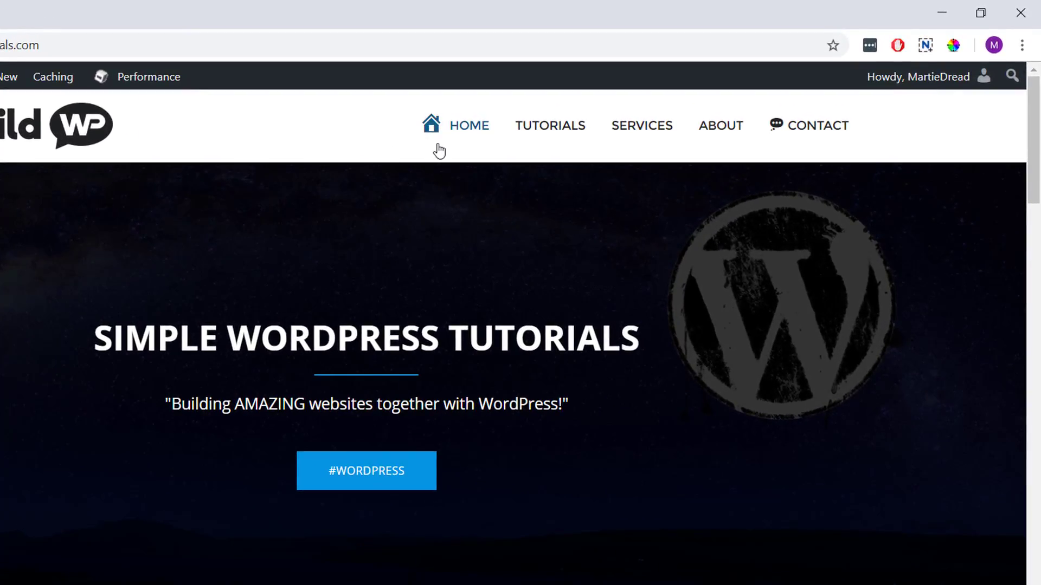
pyautogui.moveTo(768, 153)
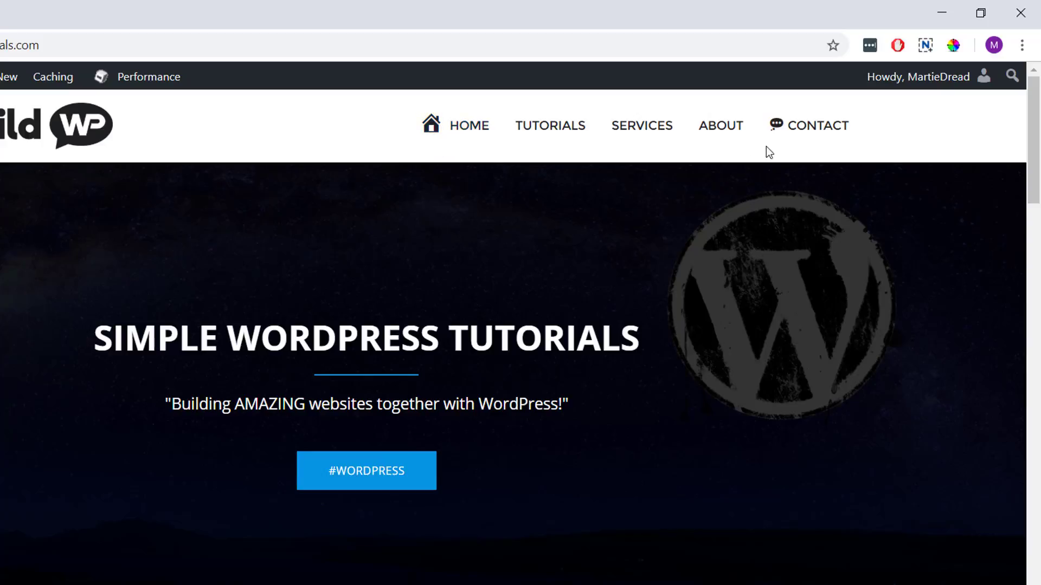